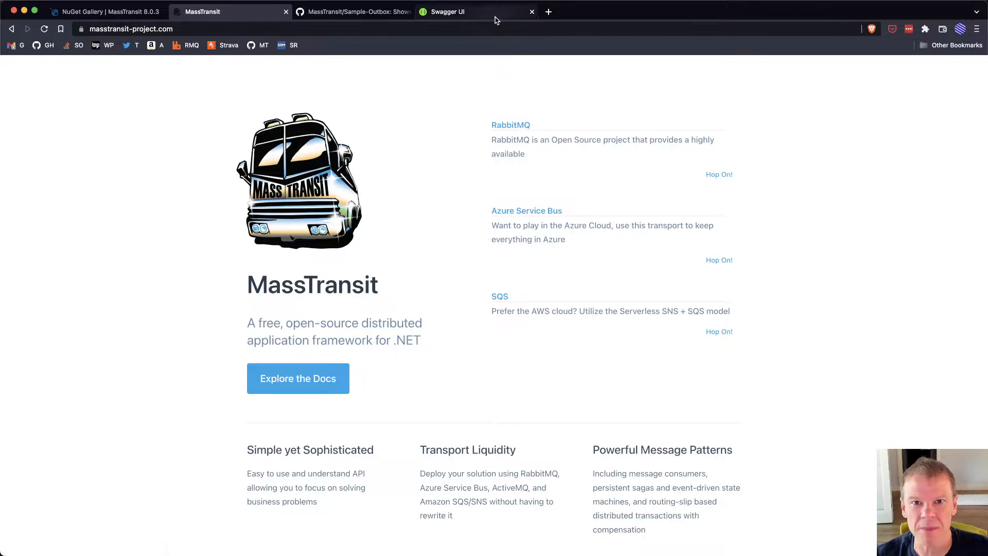
# Switch to the Swagger UI tab showing the Sample.Api registration request.
pyautogui.click(463, 11)
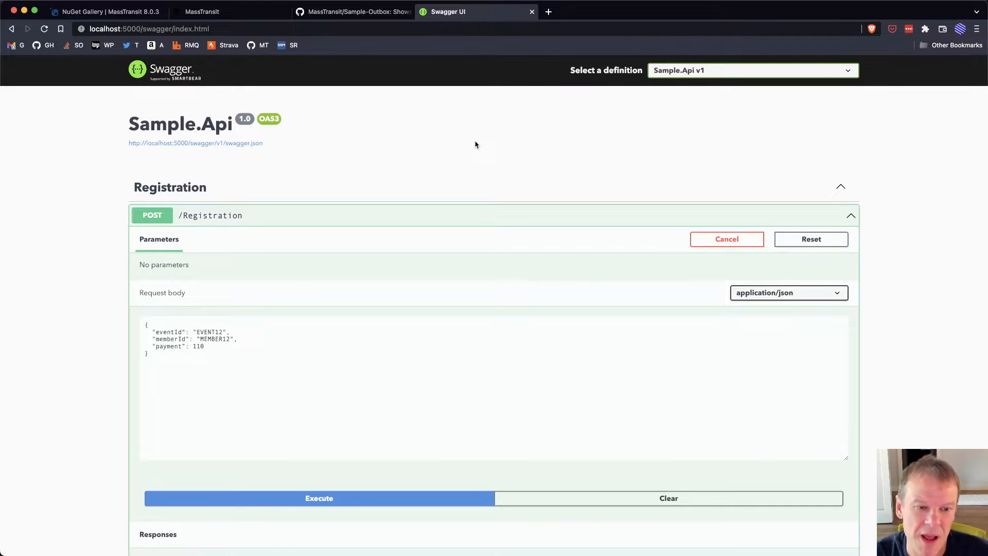
# Submit a registration for MEMBER13 at EVENT12 with payment 100, getting a 200 response.
pyautogui.click(254, 397)
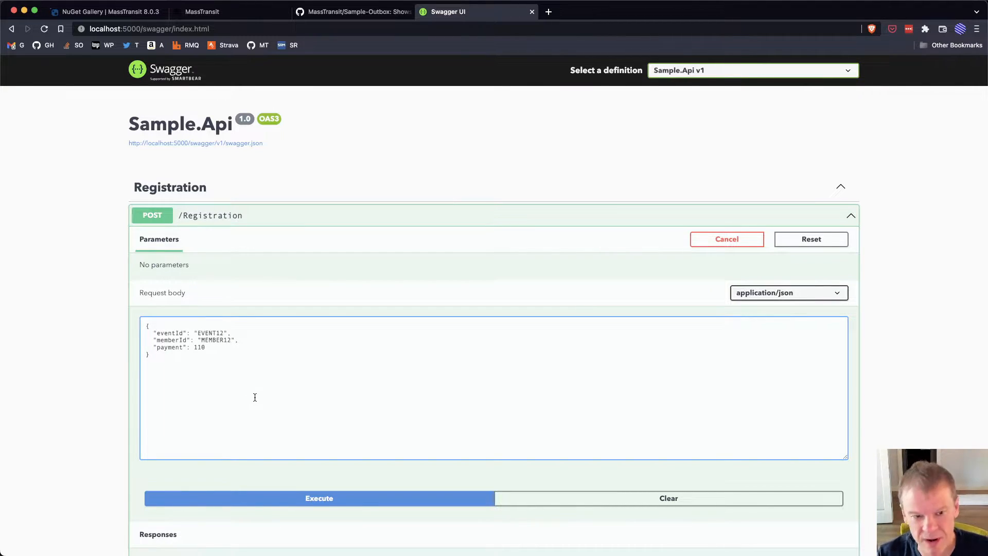
pyautogui.moveTo(282, 379)
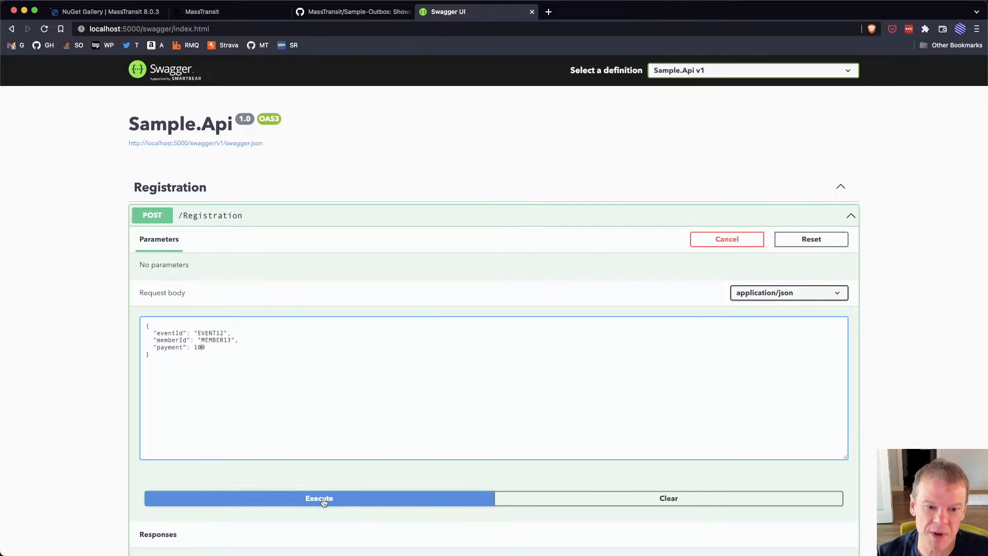
pyautogui.click(319, 498)
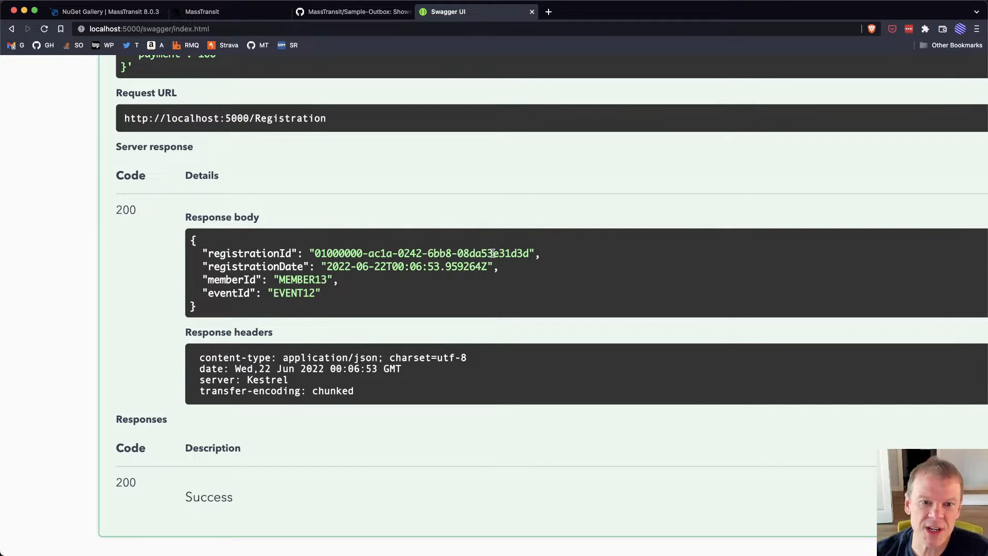
pyautogui.moveTo(271, 279)
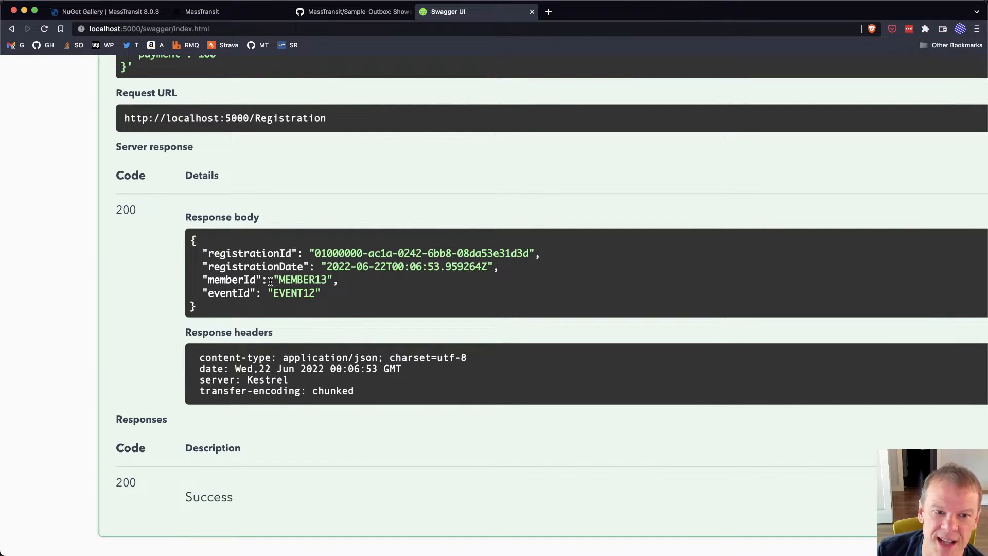
pyautogui.moveTo(480, 325)
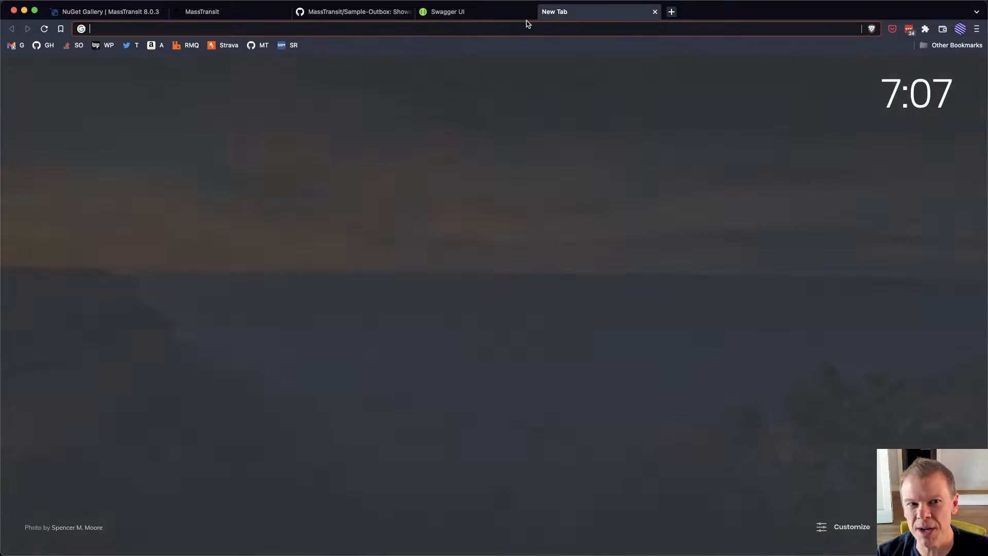
# Enter localhost:15672 in the address bar to reach RabbitMQ management.
pyautogui.write('localhost:15672')
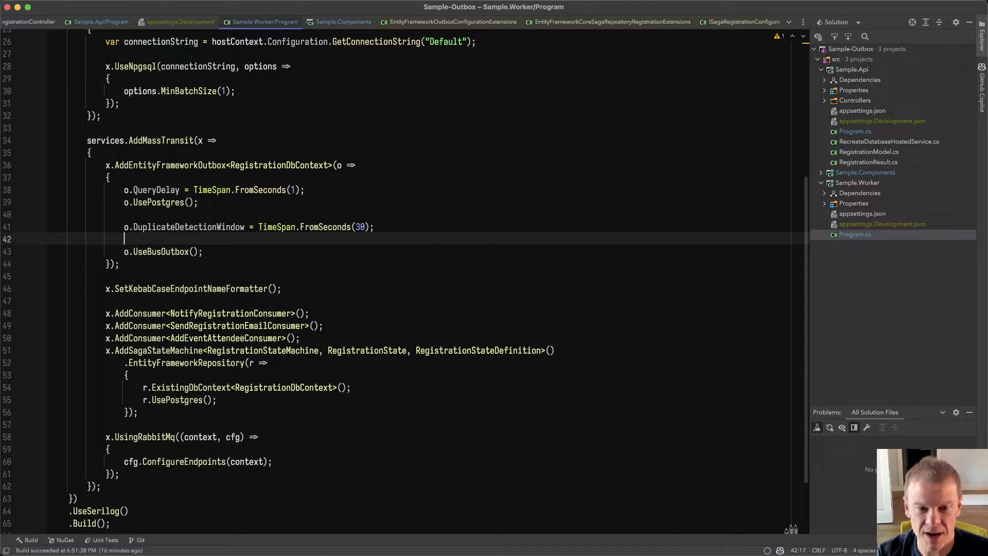
# Show the RegistrationService file with its SubmitRegistration method in the editor.
pyautogui.click(28, 21)
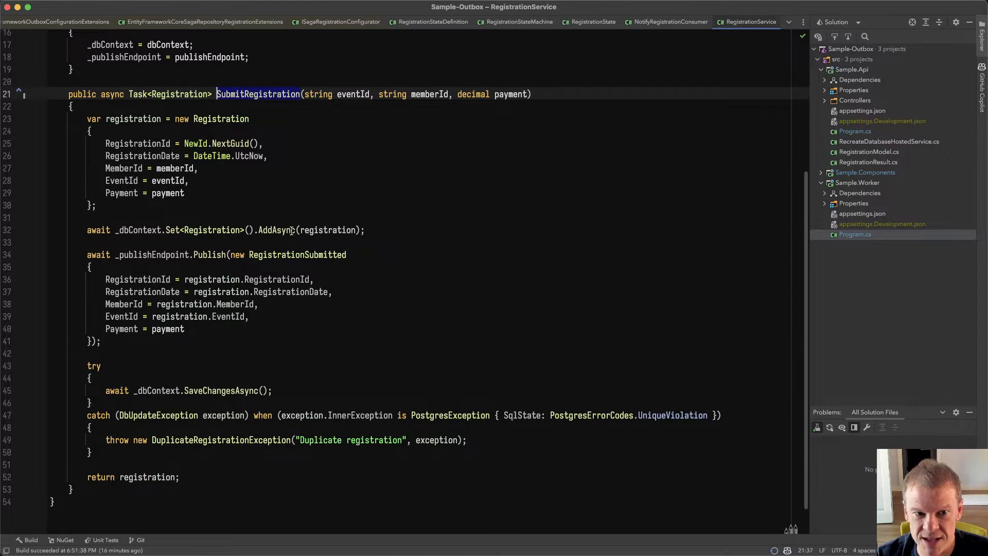
pyautogui.moveTo(203, 255)
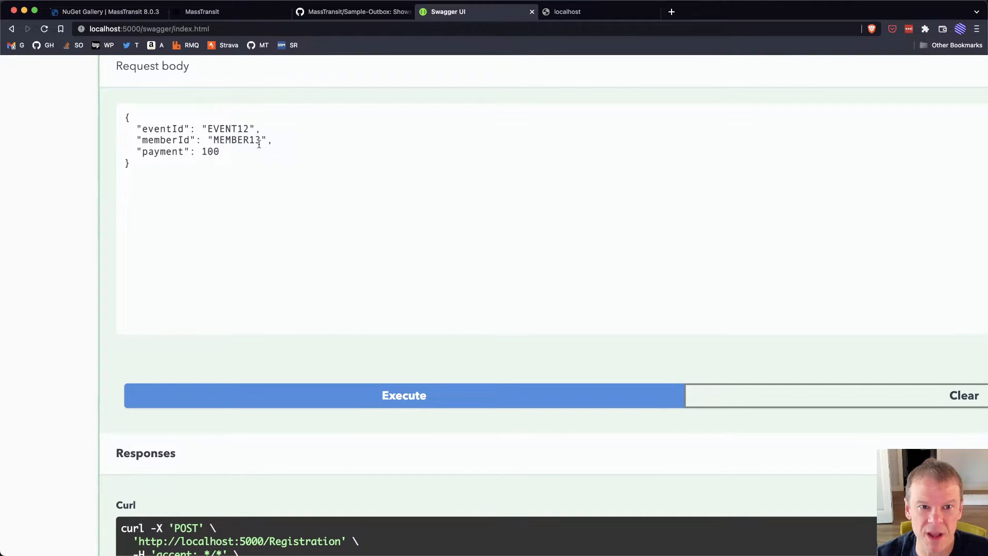
# Change memberId to MEMBER14 and execute the registration request.
pyautogui.write('MEMBER14')
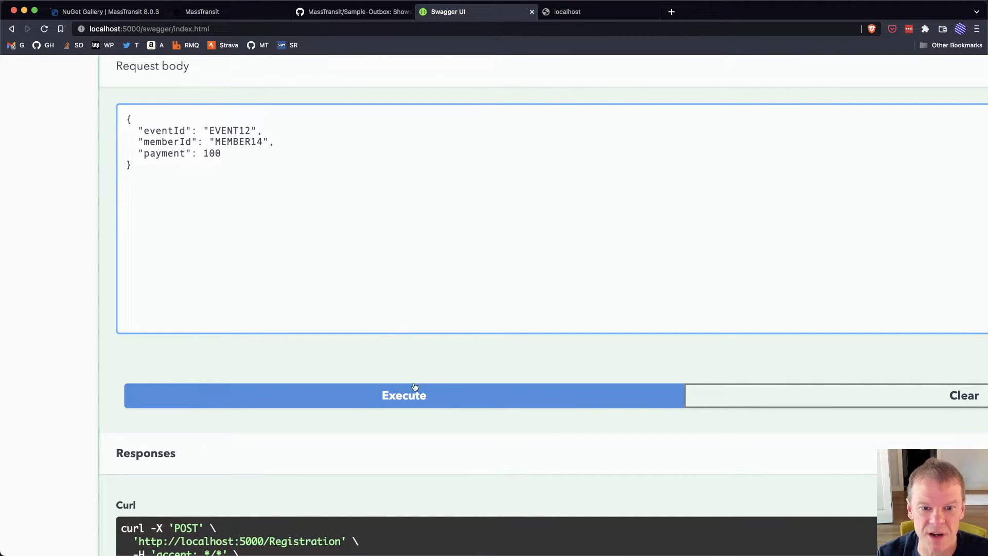
pyautogui.click(404, 395)
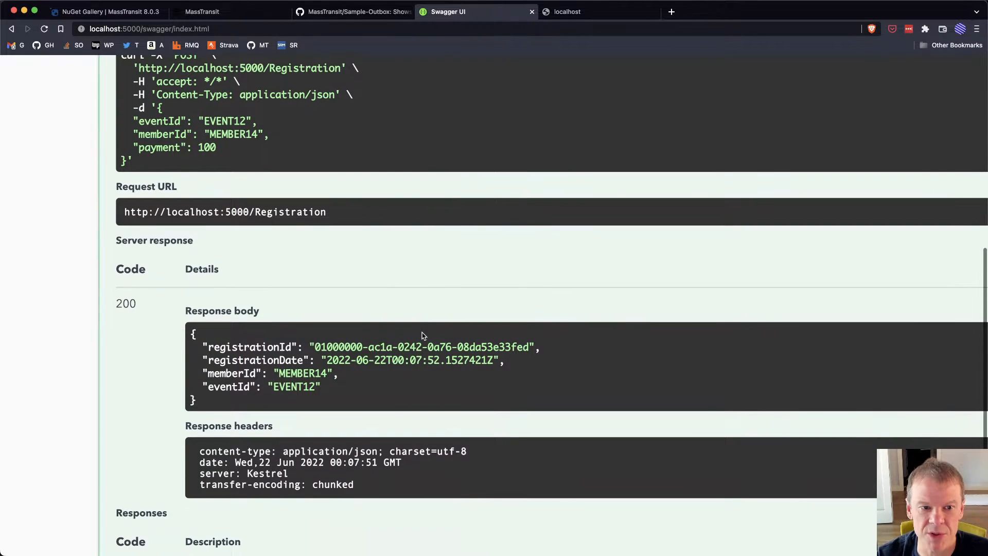
pyautogui.moveTo(488, 268)
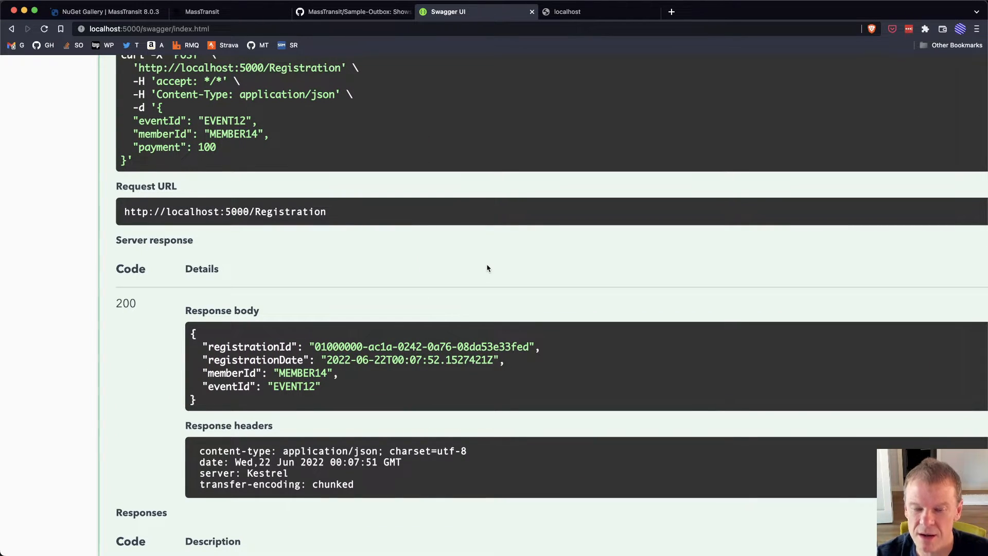
pyautogui.moveTo(555, 85)
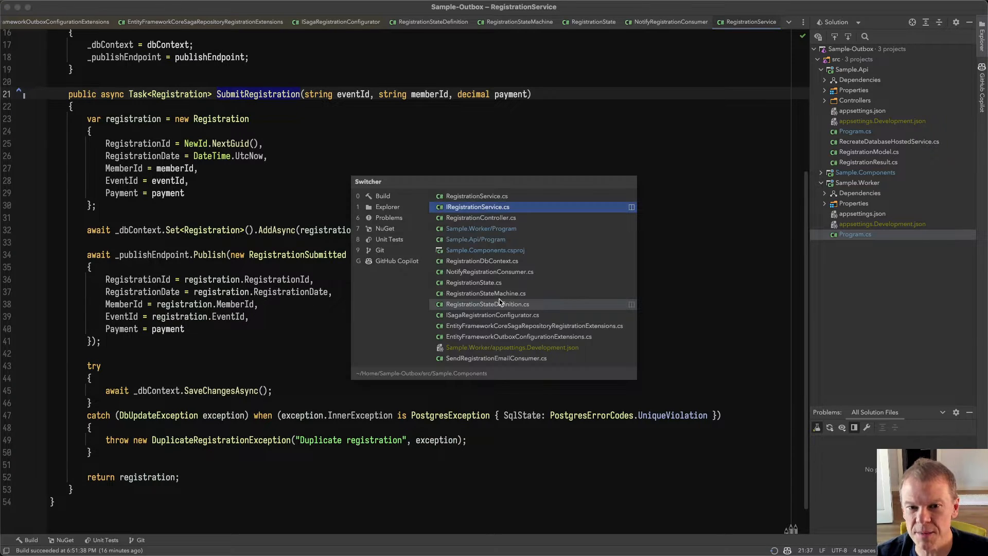
# Open Sample.Api/Program and highlight AddEntityFrameworkOutbox, inbox cleanup, DisableDeliveryService and UsingRabbitMq.
pyautogui.click(475, 239)
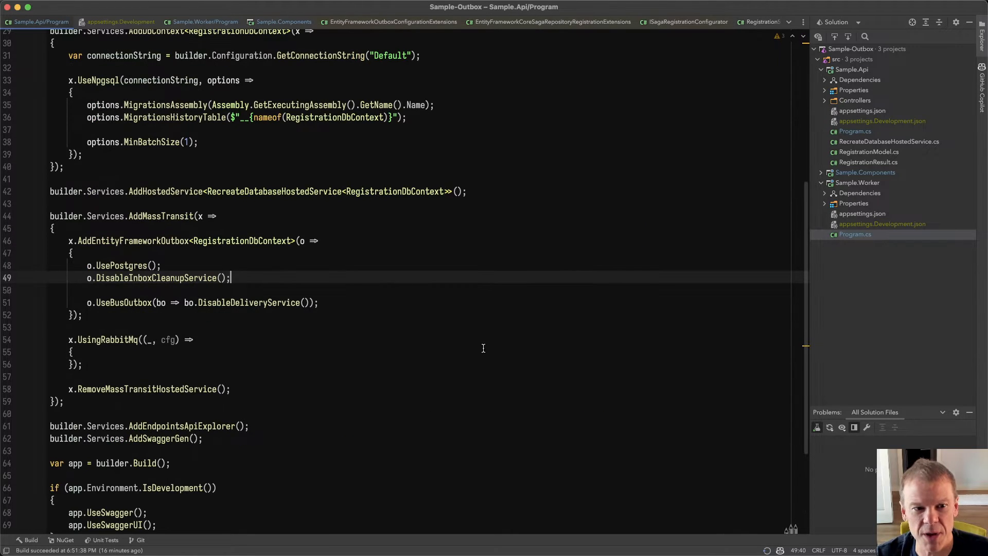
pyautogui.doubleClick(132, 241)
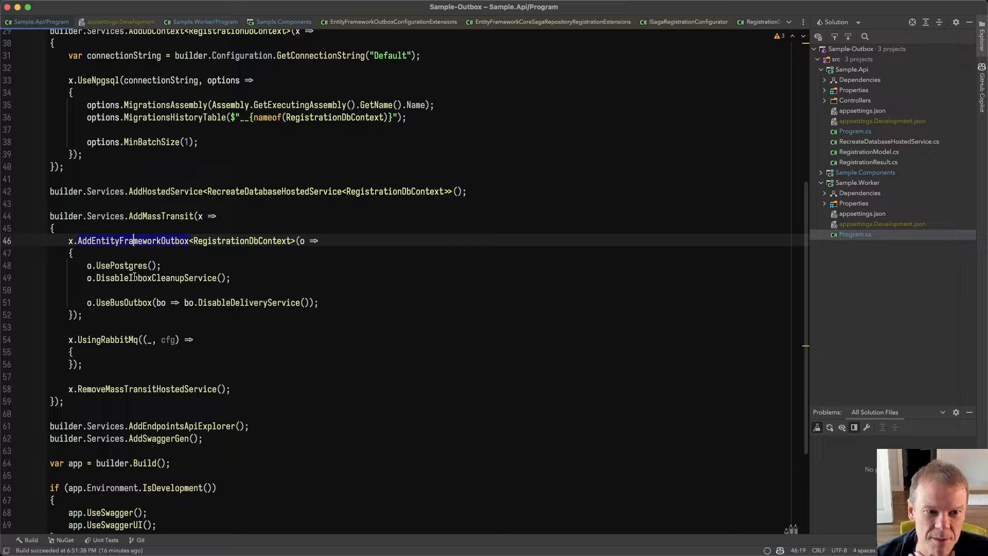
pyautogui.doubleClick(156, 277)
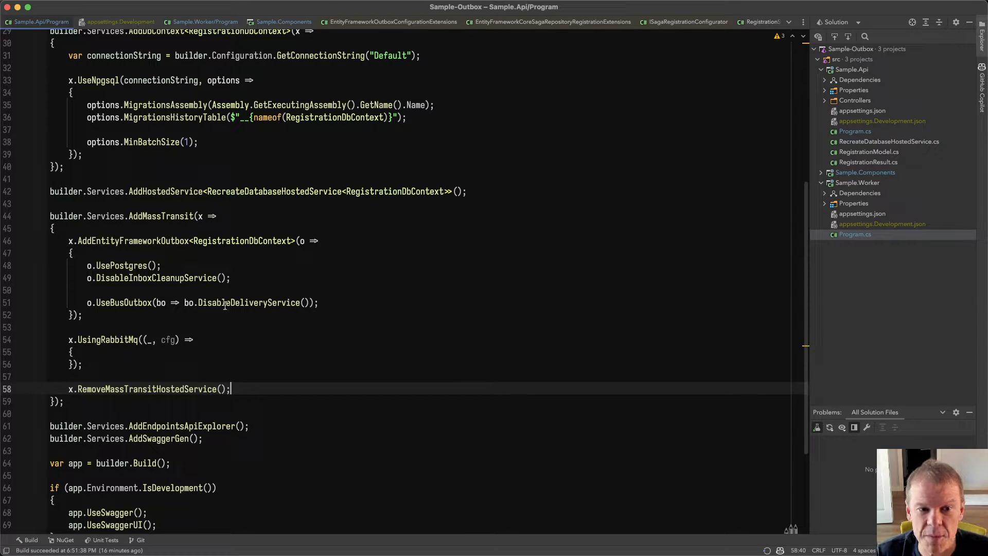
pyautogui.doubleClick(245, 302)
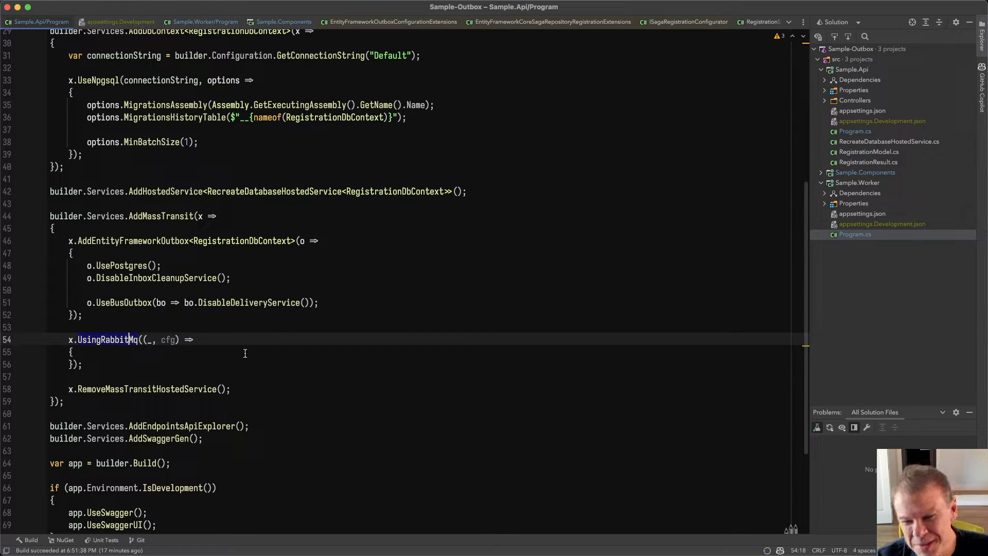
pyautogui.doubleClick(147, 389)
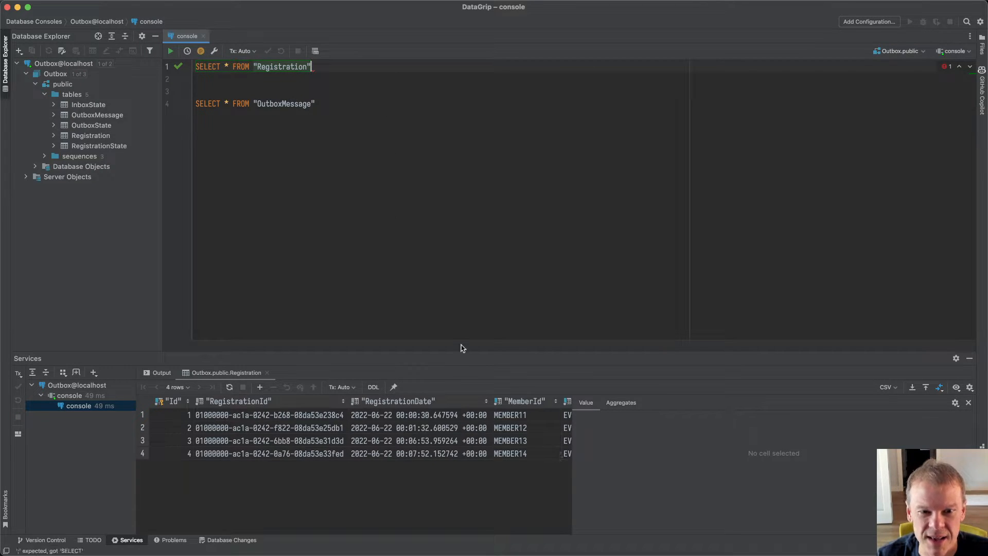
pyautogui.click(419, 440)
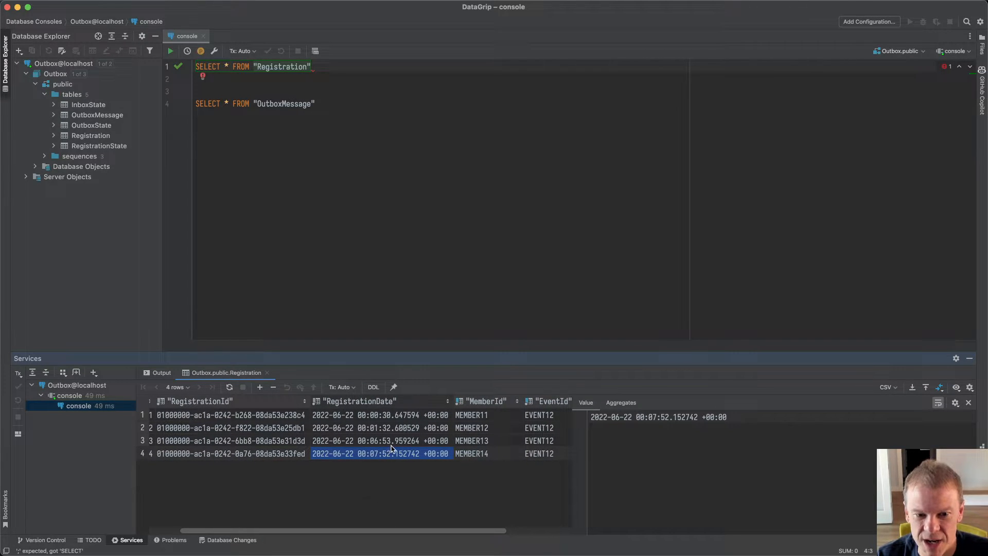
pyautogui.moveTo(433, 483)
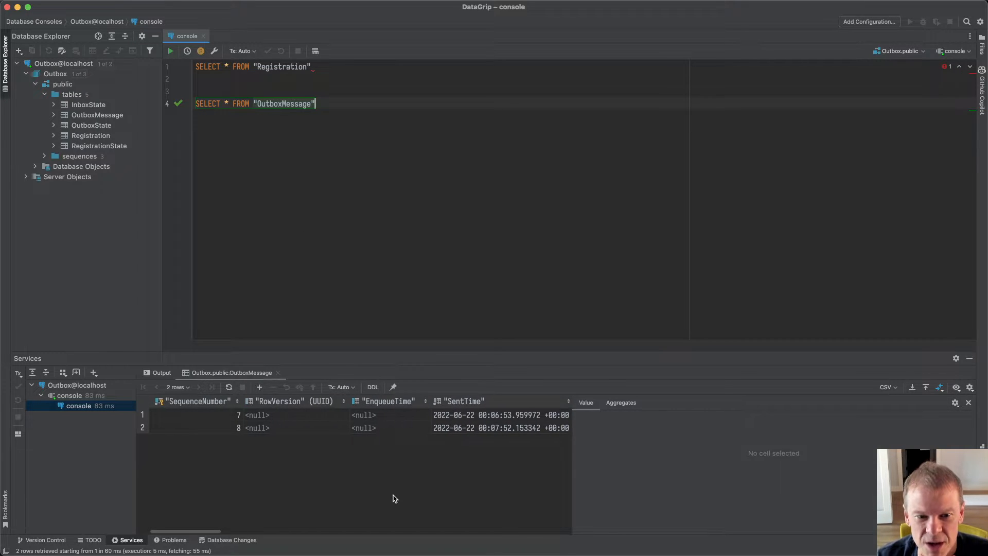
# Inspect the first OutboxMessage row's OutboxId and full JSON body.
pyautogui.hscroll(3)
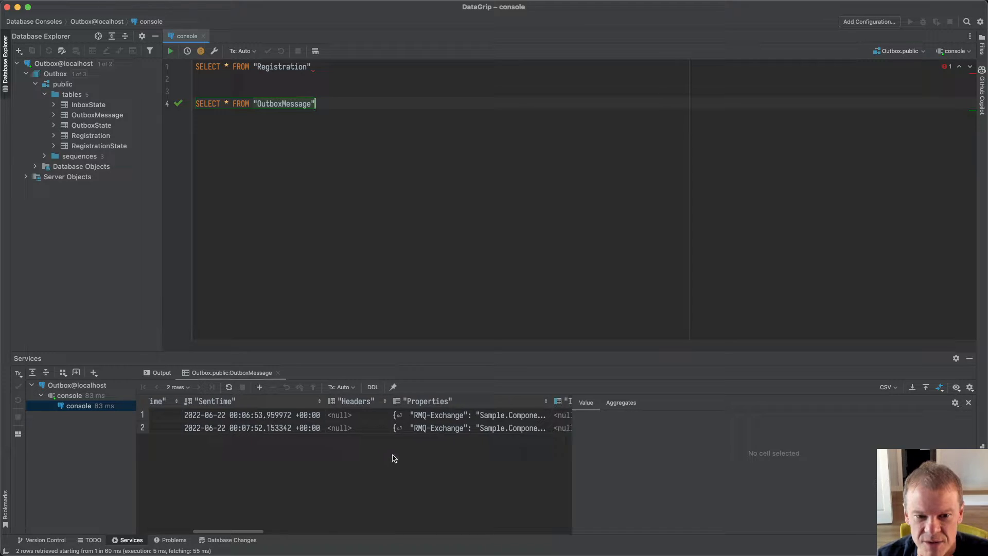
pyautogui.click(275, 415)
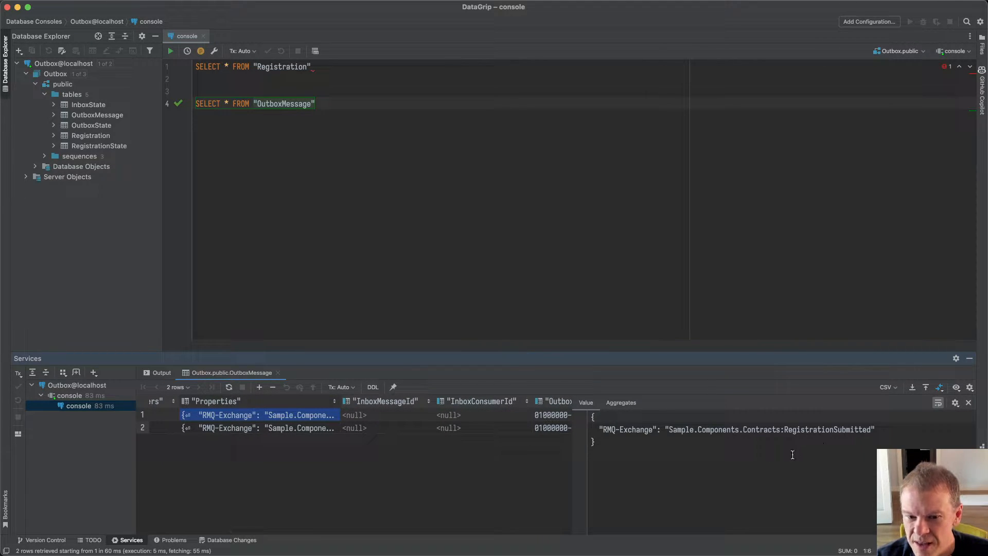
pyautogui.moveTo(445, 479)
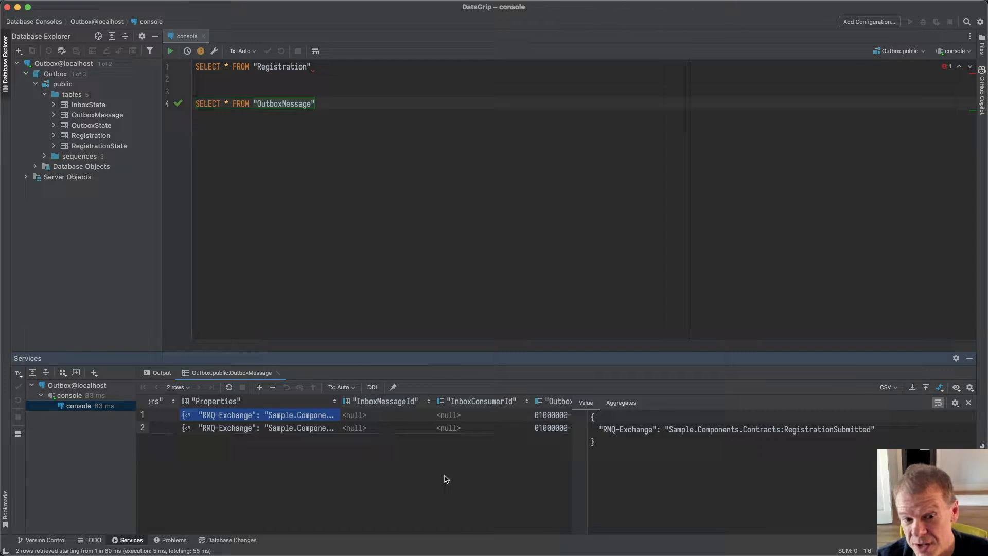
pyautogui.hscroll(3)
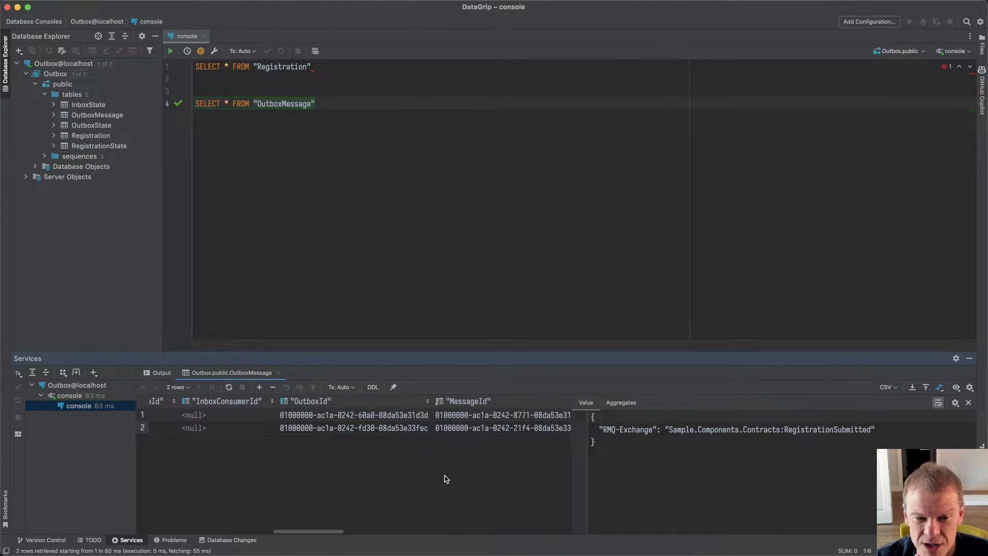
pyautogui.click(324, 428)
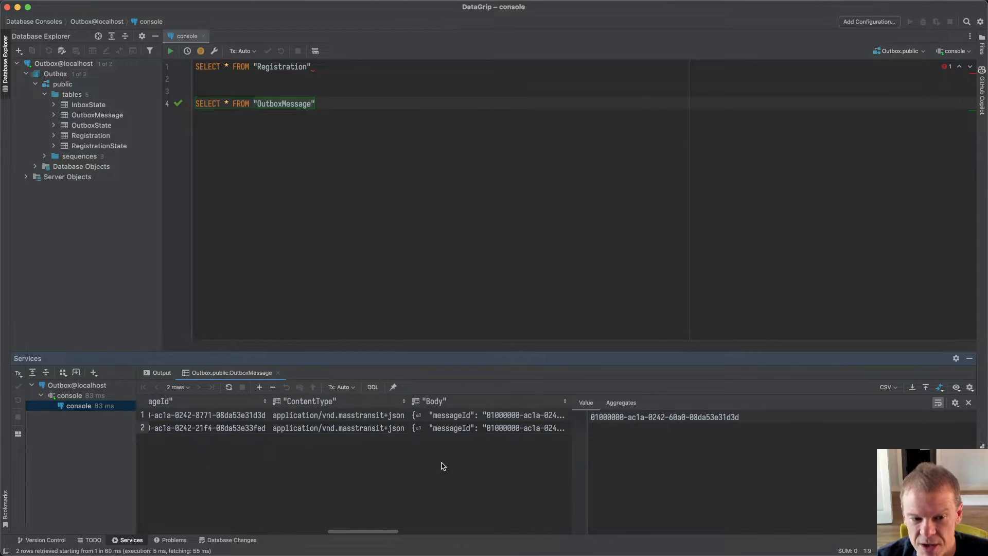
pyautogui.click(489, 415)
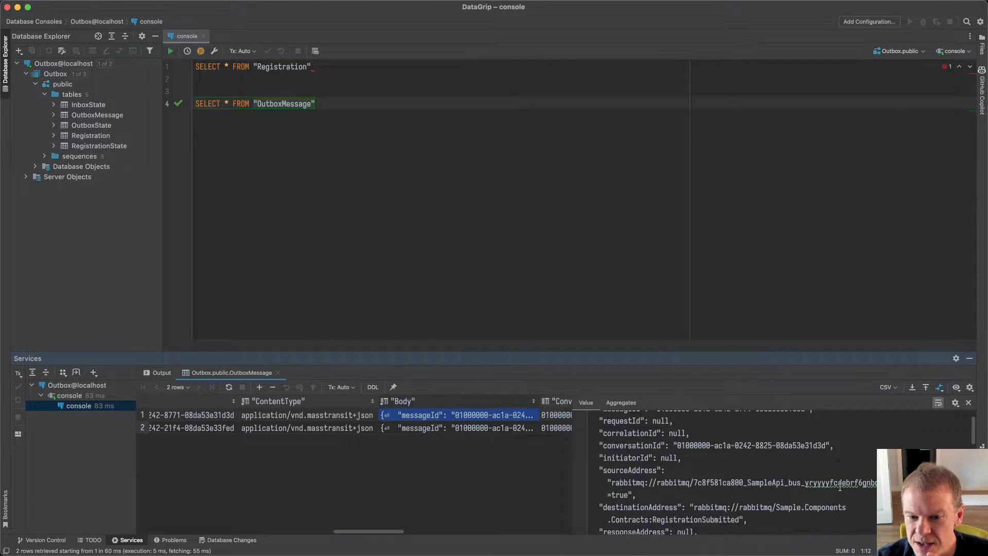
pyautogui.scroll(-3)
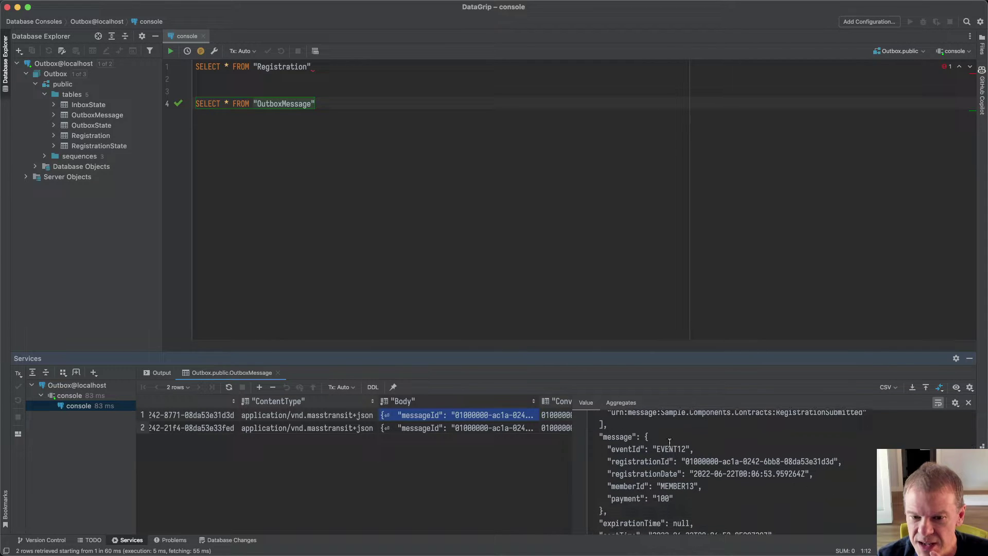
pyautogui.moveTo(663, 450)
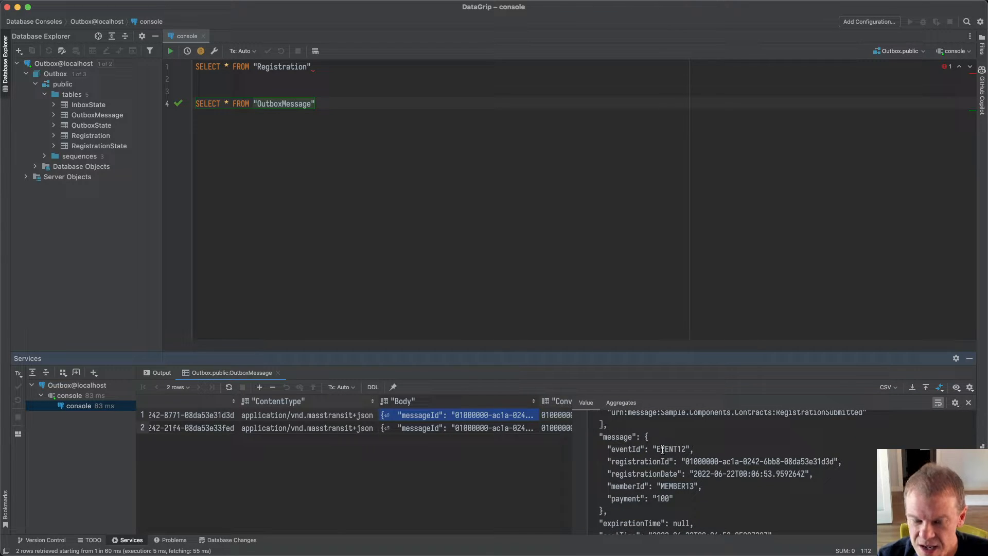
pyautogui.moveTo(691, 460)
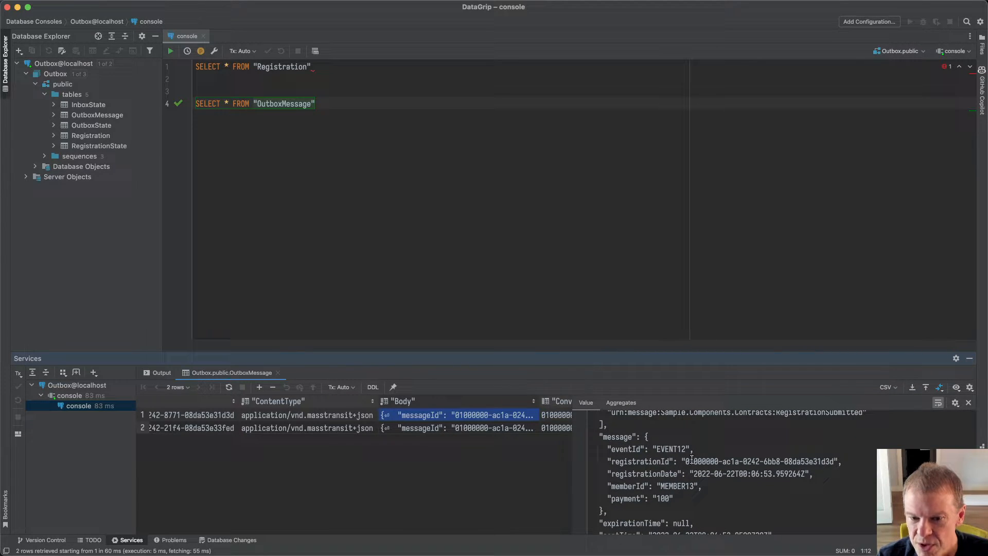
pyautogui.scroll(-3)
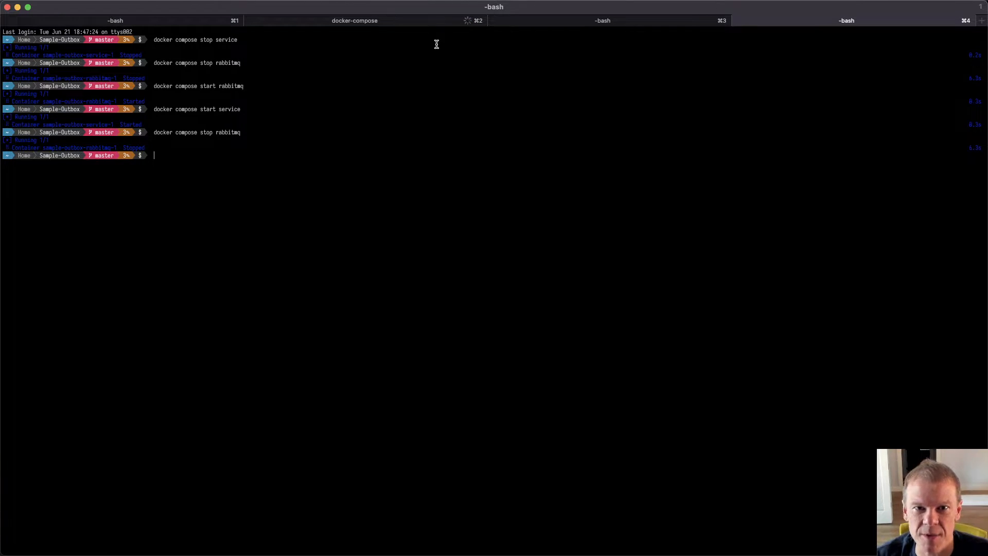
pyautogui.click(354, 21)
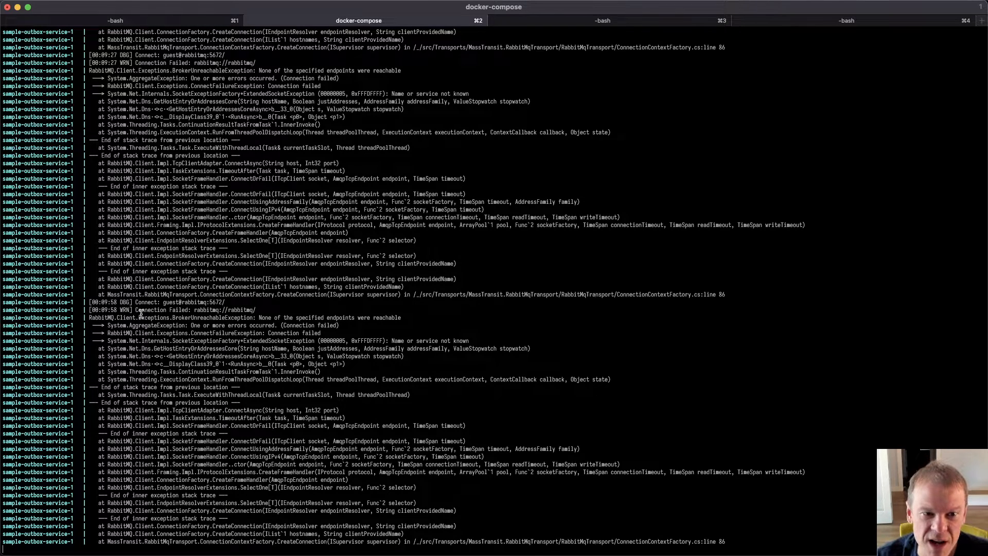
pyautogui.moveTo(257, 313)
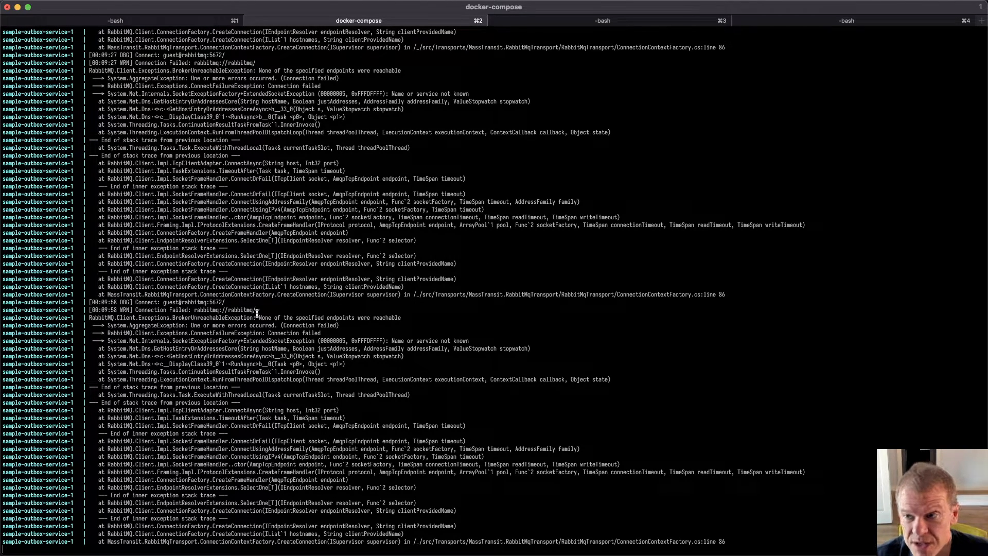
pyautogui.moveTo(158, 310)
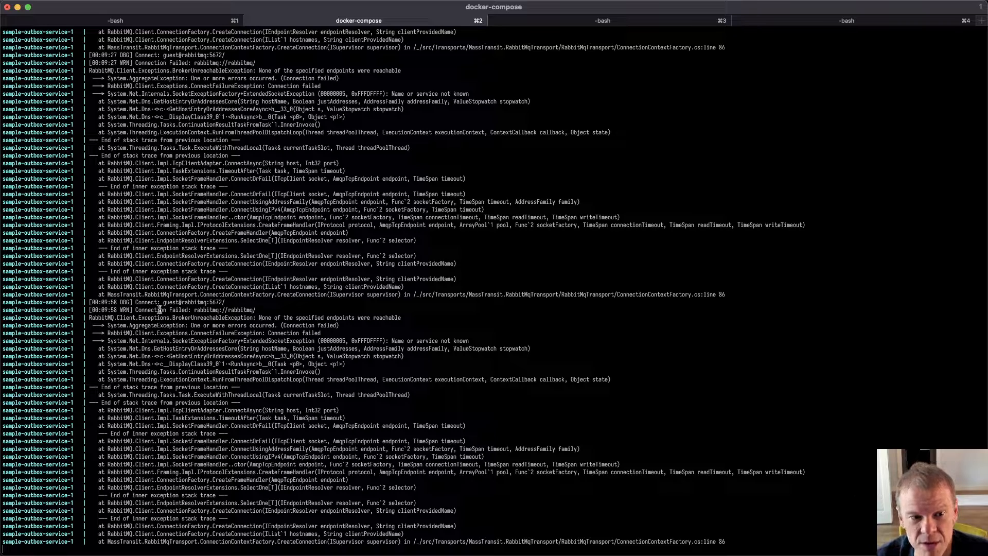
pyautogui.moveTo(301, 333)
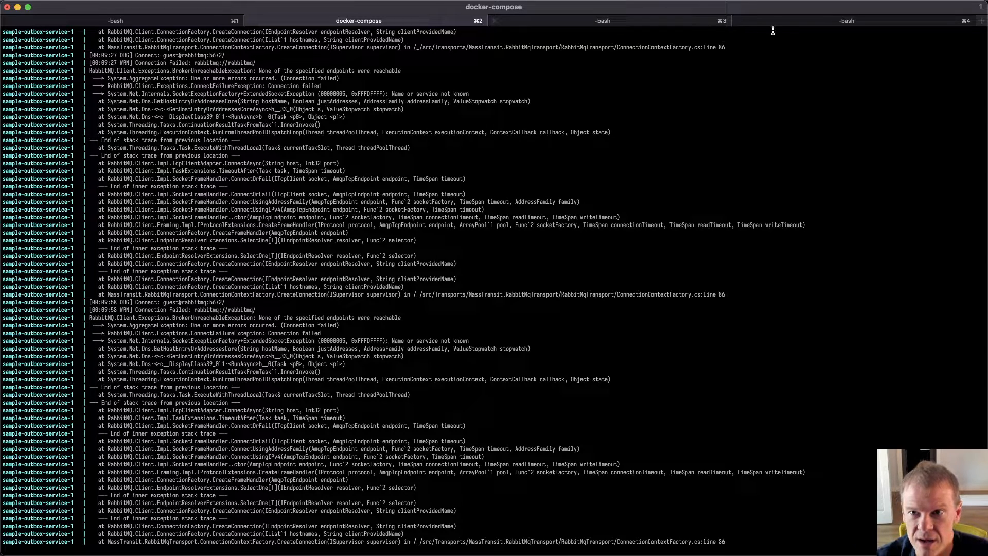
pyautogui.click(846, 21)
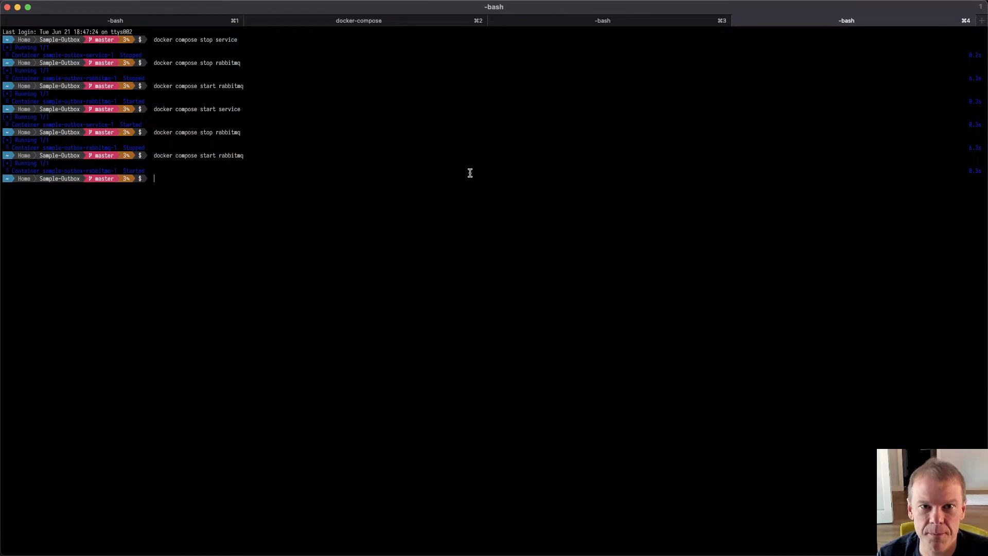
# Scroll through the docker-compose service log to find both Outbox Delivered entries.
pyautogui.click(358, 21)
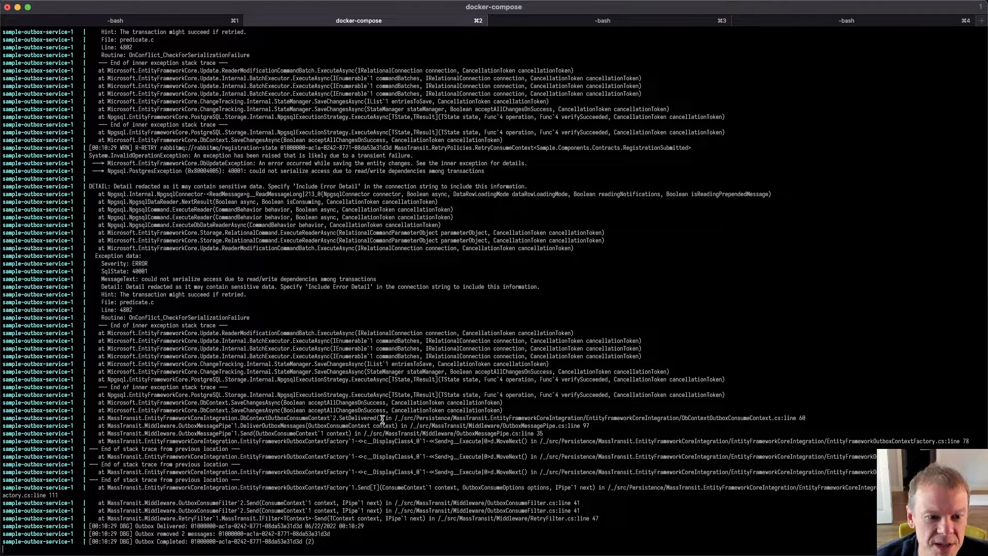
pyautogui.scroll(-3)
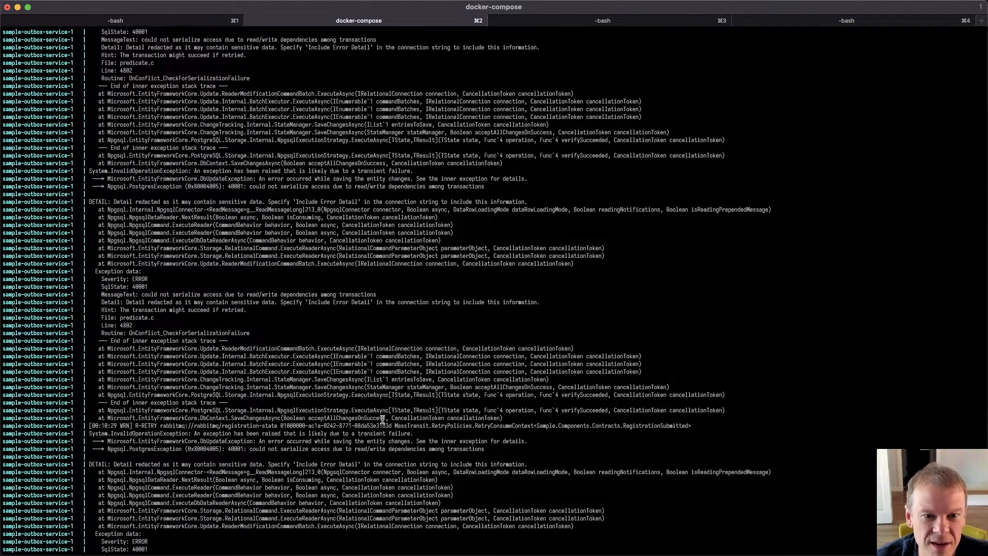
pyautogui.scroll(-3)
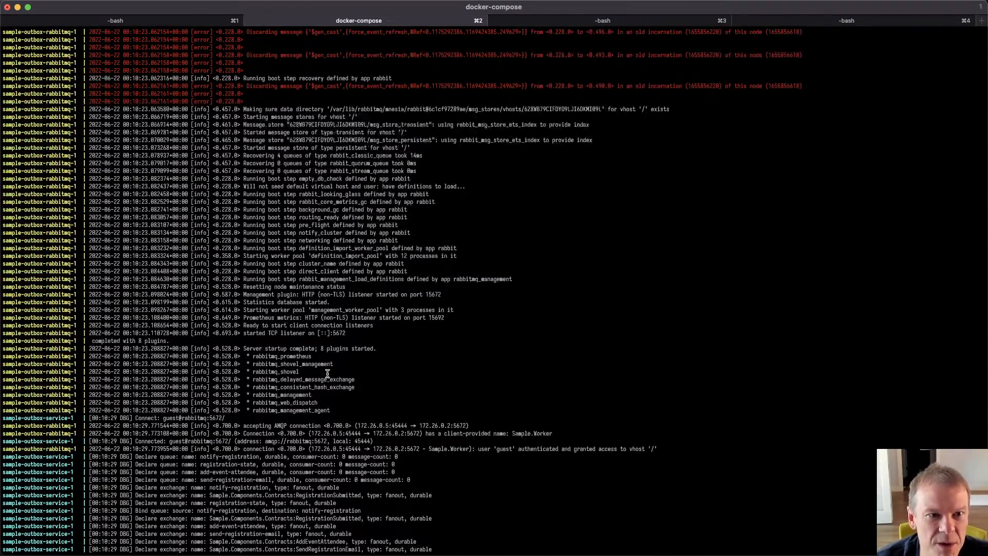
pyautogui.scroll(-3)
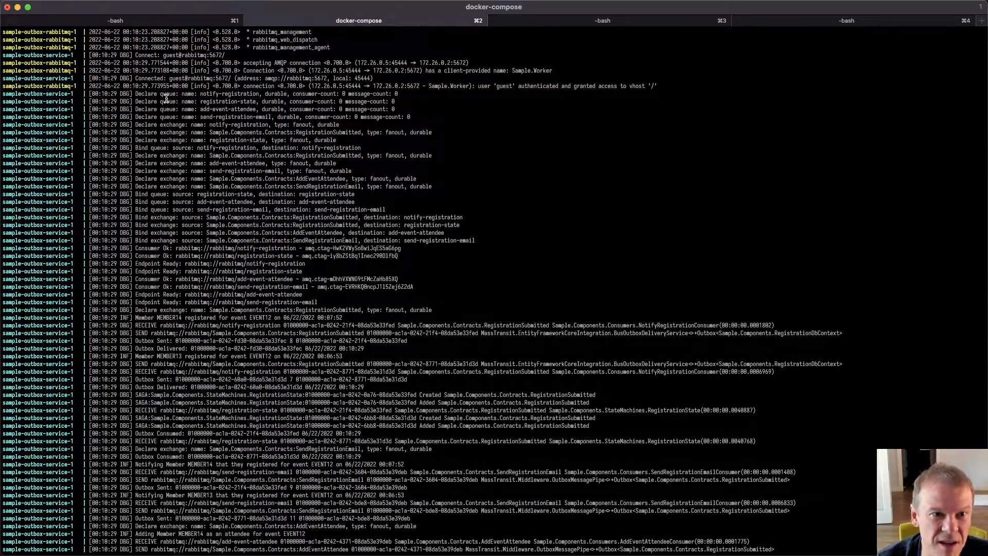
pyautogui.moveTo(157, 313)
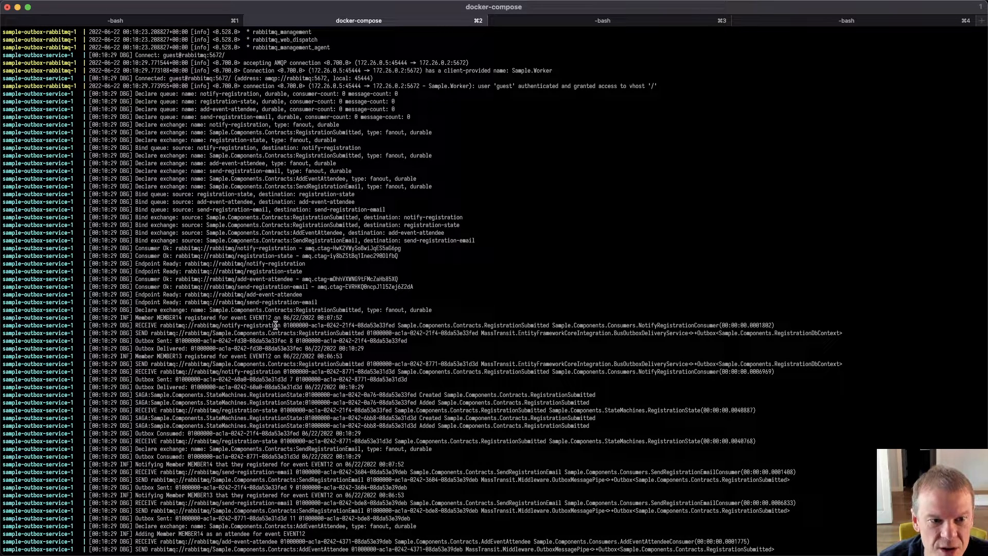
pyautogui.moveTo(149, 322)
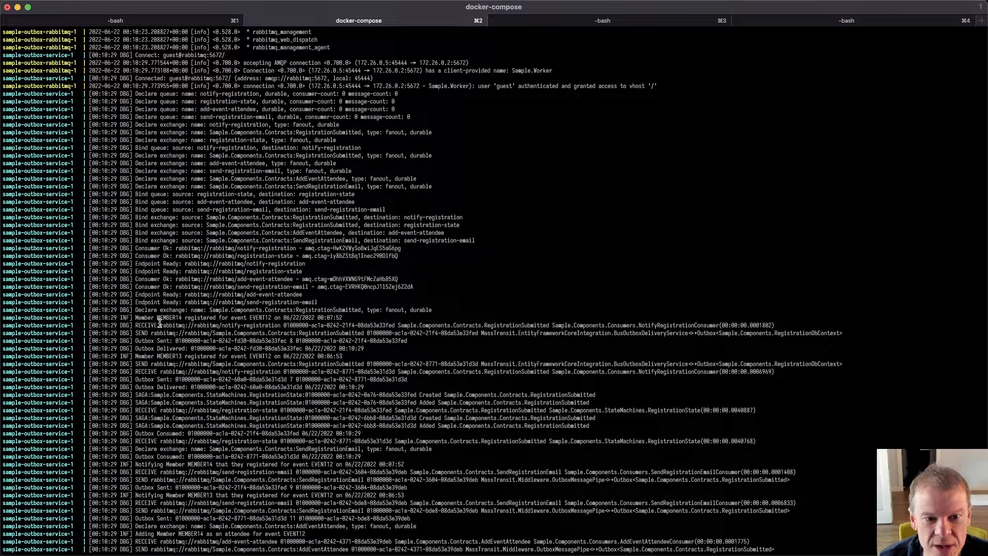
pyautogui.moveTo(356, 332)
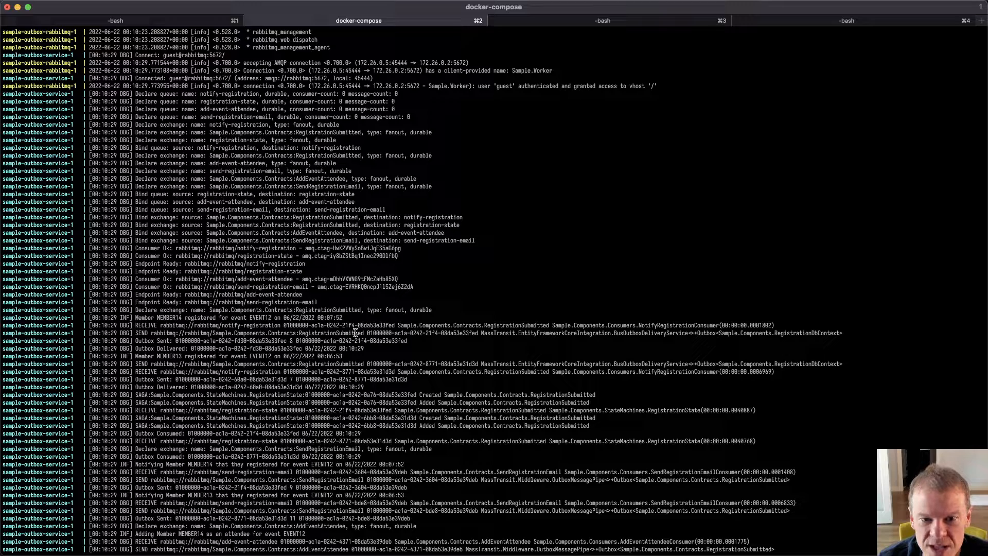
pyautogui.moveTo(194, 349)
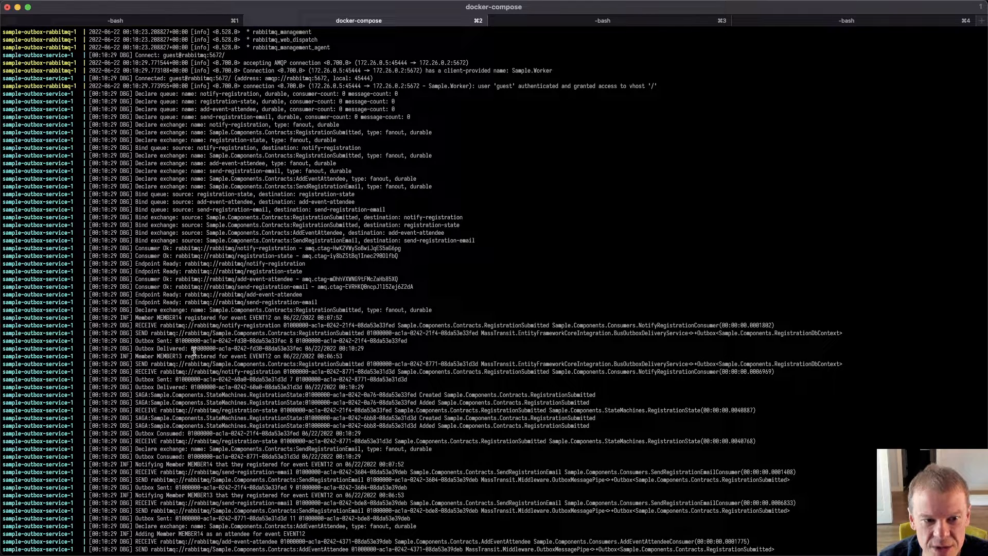
pyautogui.scroll(-3)
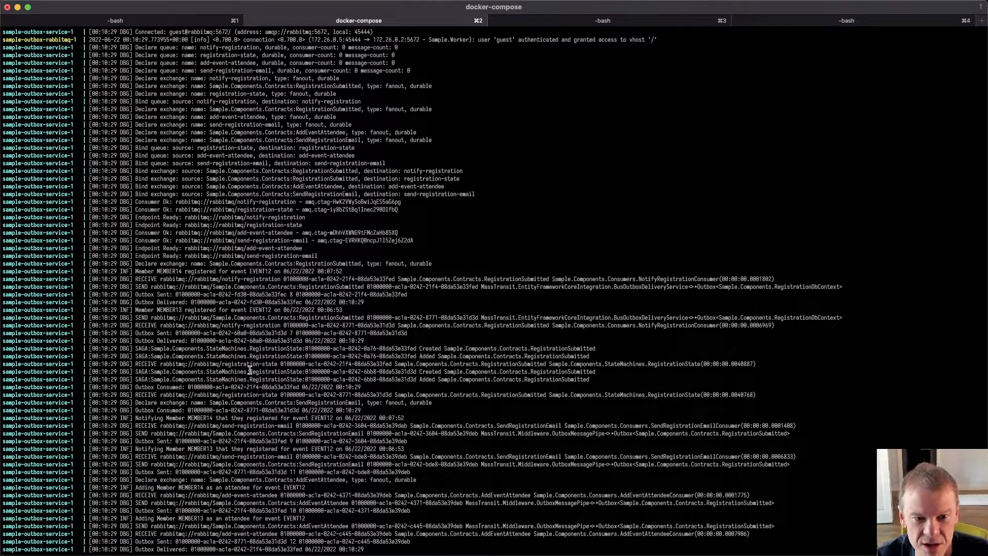
pyautogui.scroll(-3)
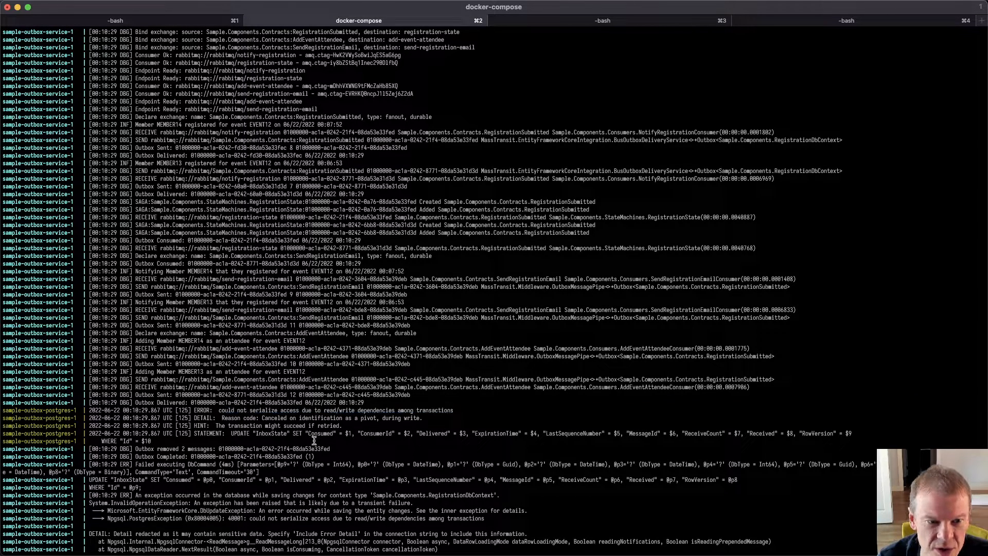
pyautogui.scroll(-3)
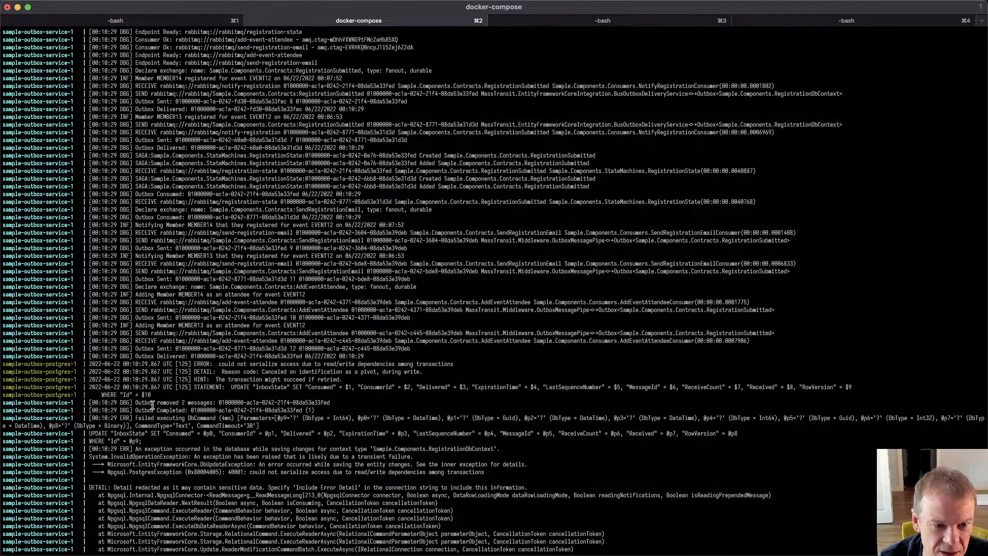
pyautogui.scroll(-3)
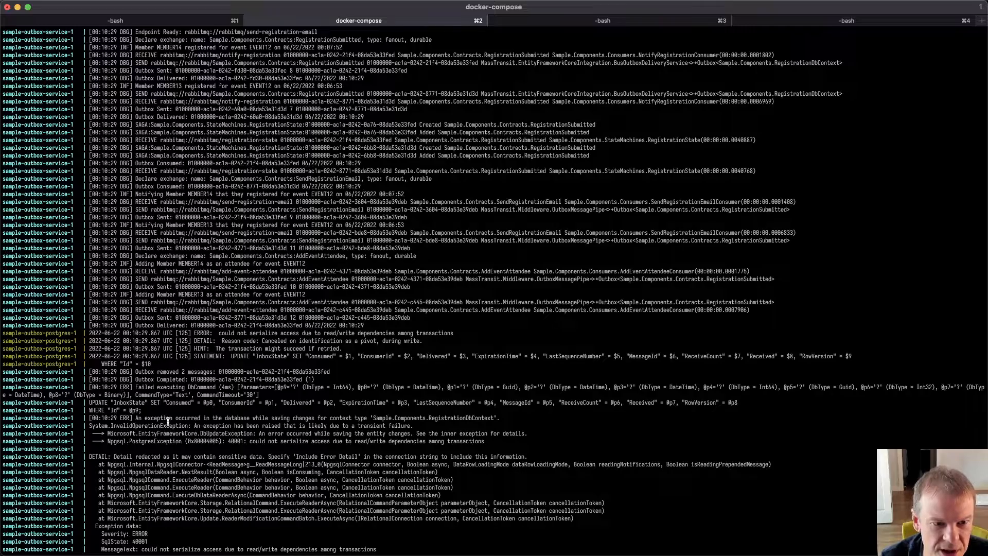
pyautogui.scroll(-3)
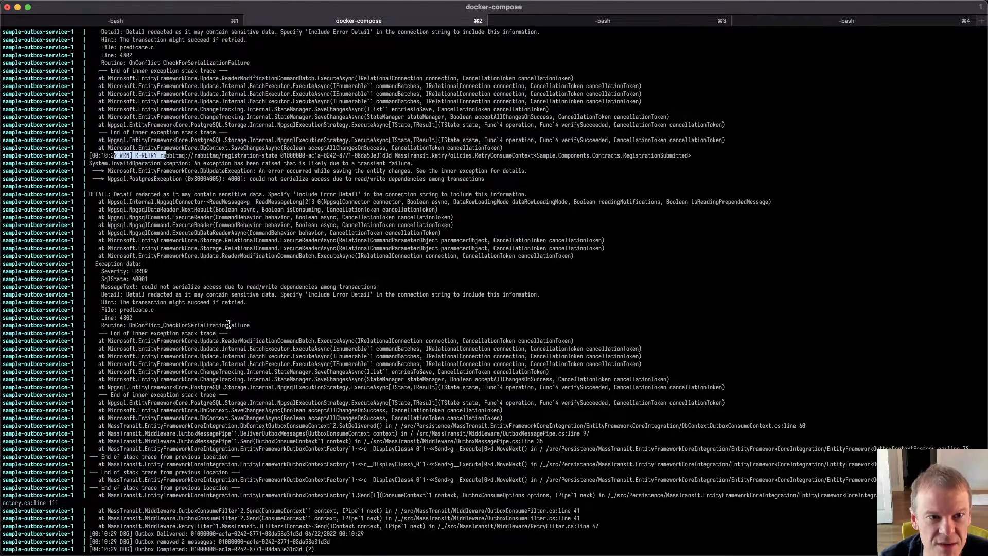
pyautogui.scroll(-3)
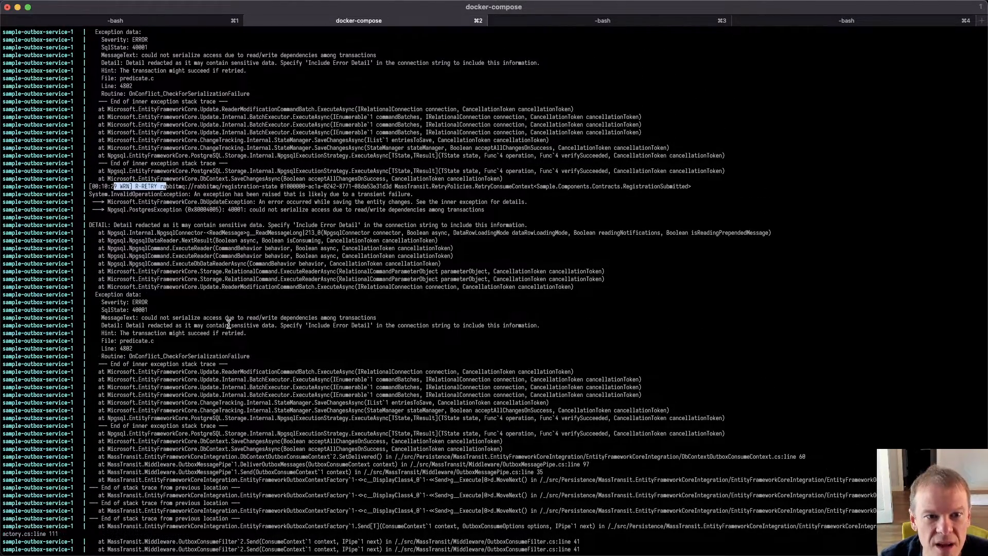
pyautogui.scroll(-3)
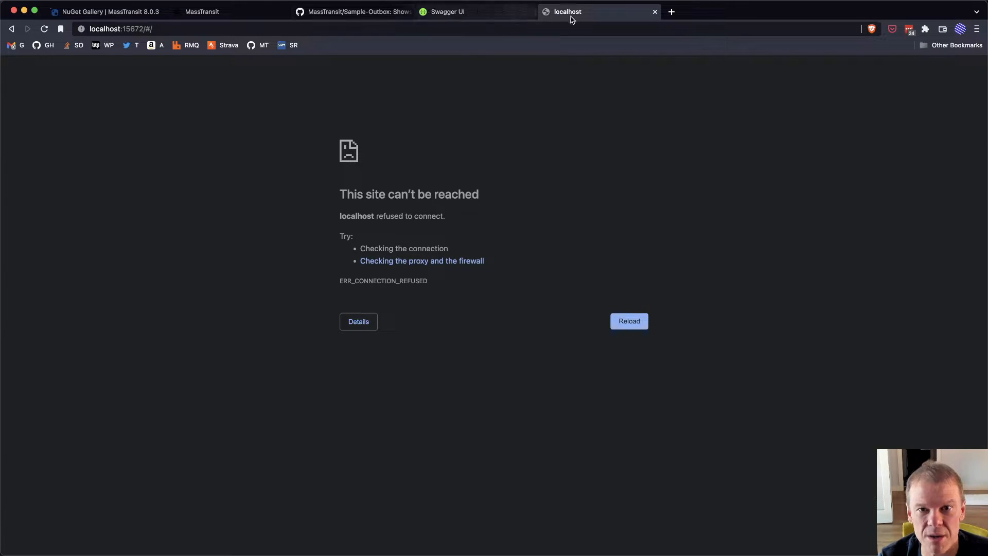
# Reload RabbitMQ Management, sign in, and view the Queues list.
pyautogui.click(629, 321)
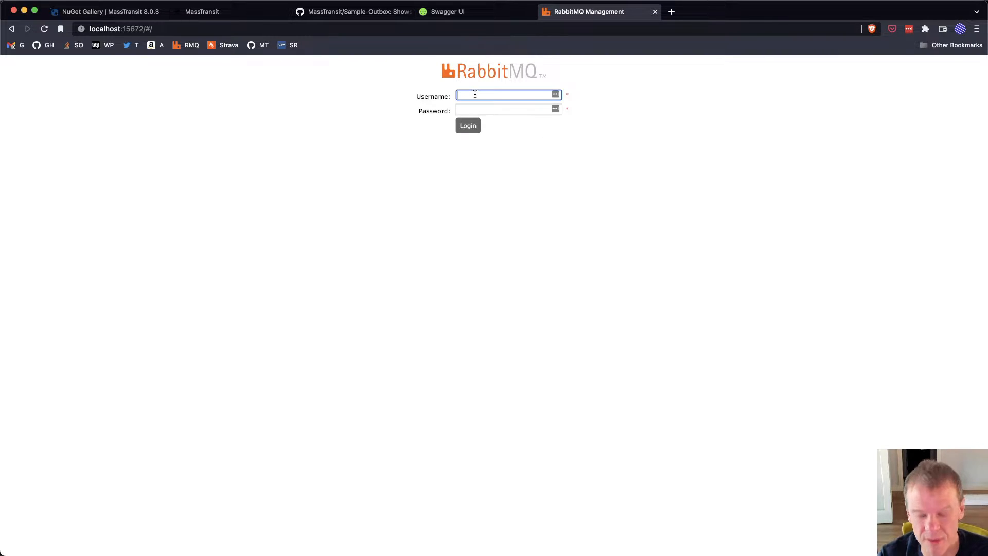
pyautogui.click(468, 125)
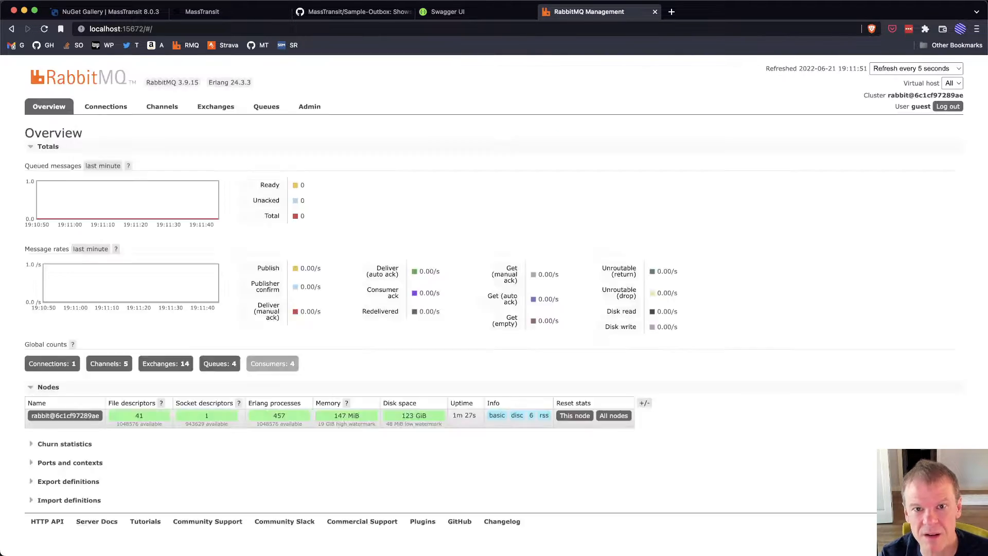
pyautogui.click(266, 107)
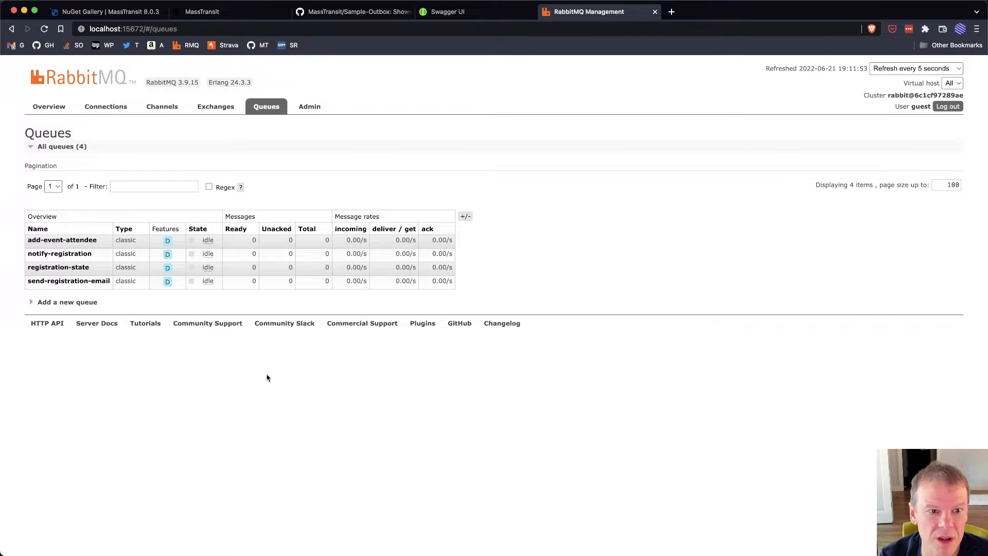
pyautogui.moveTo(74, 267)
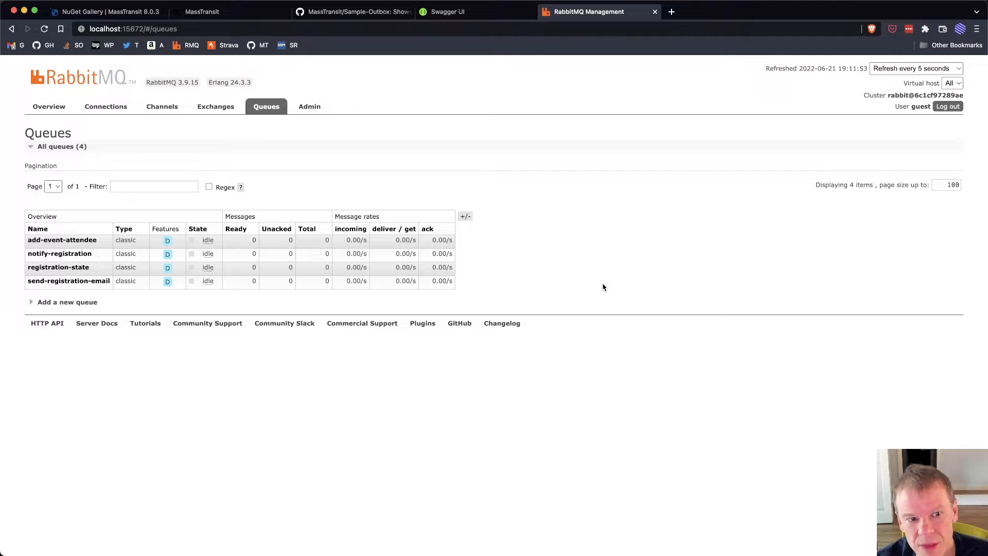
pyautogui.moveTo(611, 287)
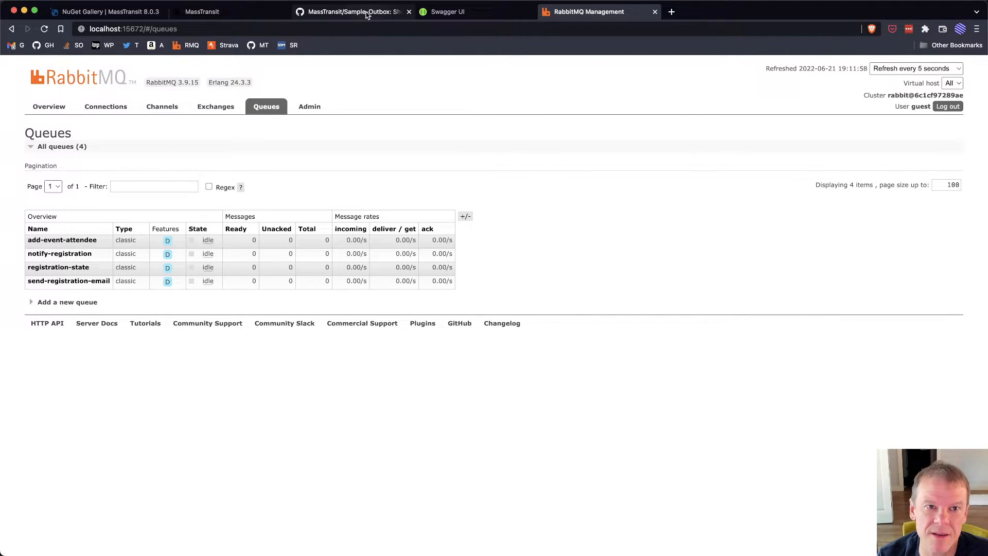
pyautogui.moveTo(550, 225)
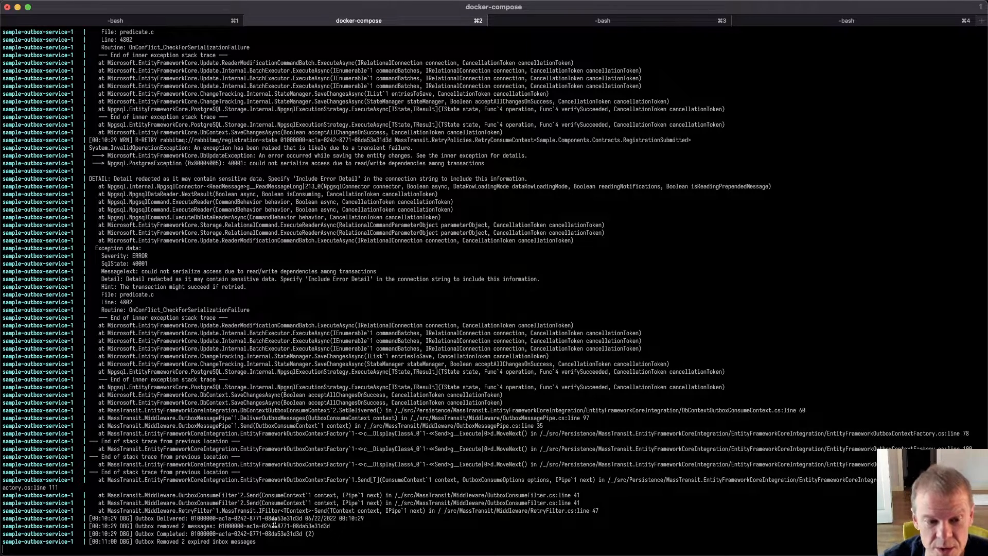
# Scroll through the docker-compose logs of outbox deliveries and Postgres serialization retry errors.
pyautogui.scroll(-3)
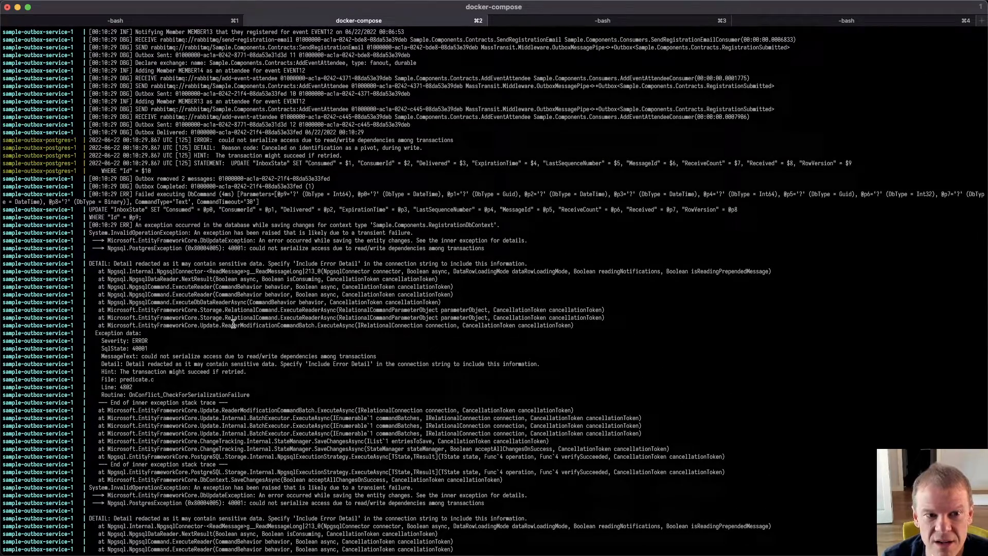
pyautogui.scroll(-3)
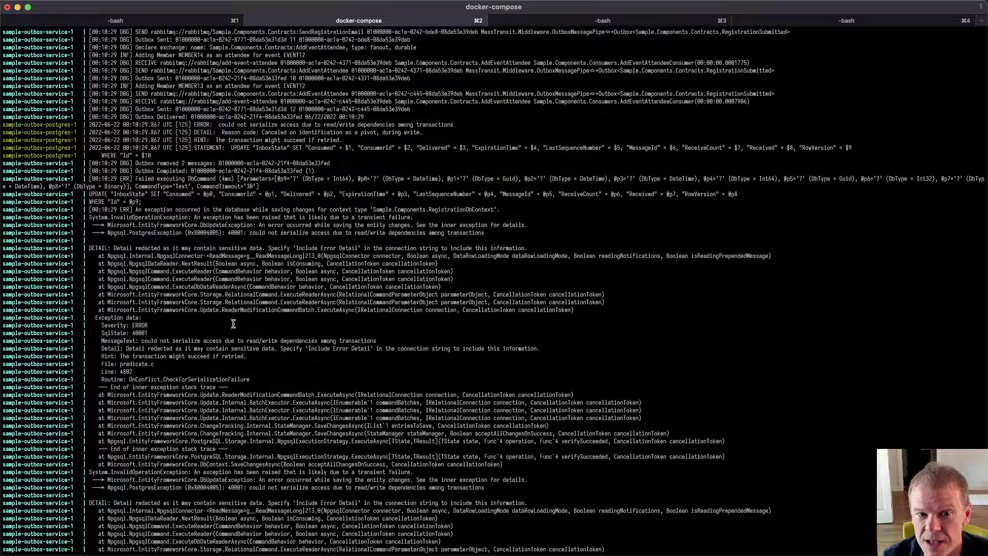
pyautogui.scroll(-3)
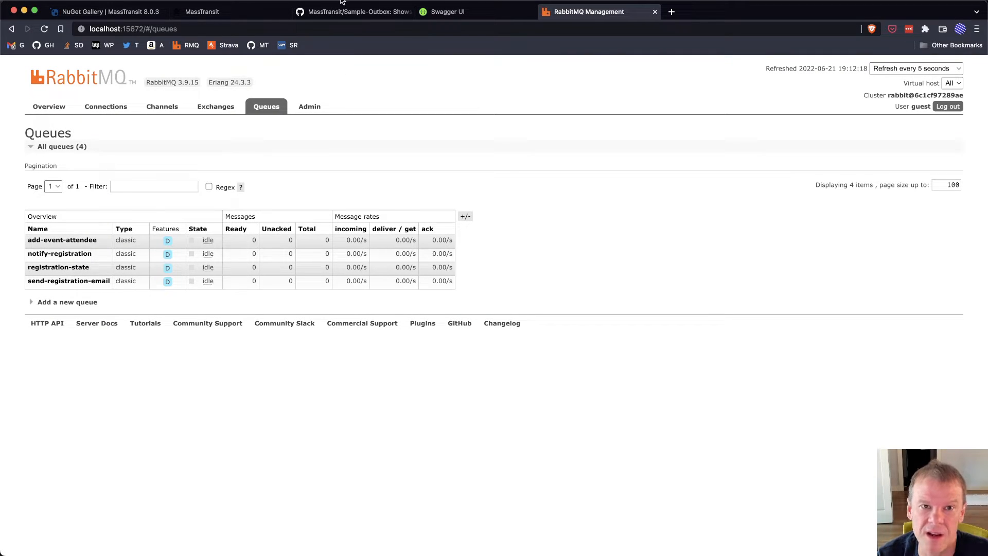
# Switch to Rider showing Sample.Api Program.cs with RemoveMassTransitHostedService in the MassTransit registration.
pyautogui.click(447, 12)
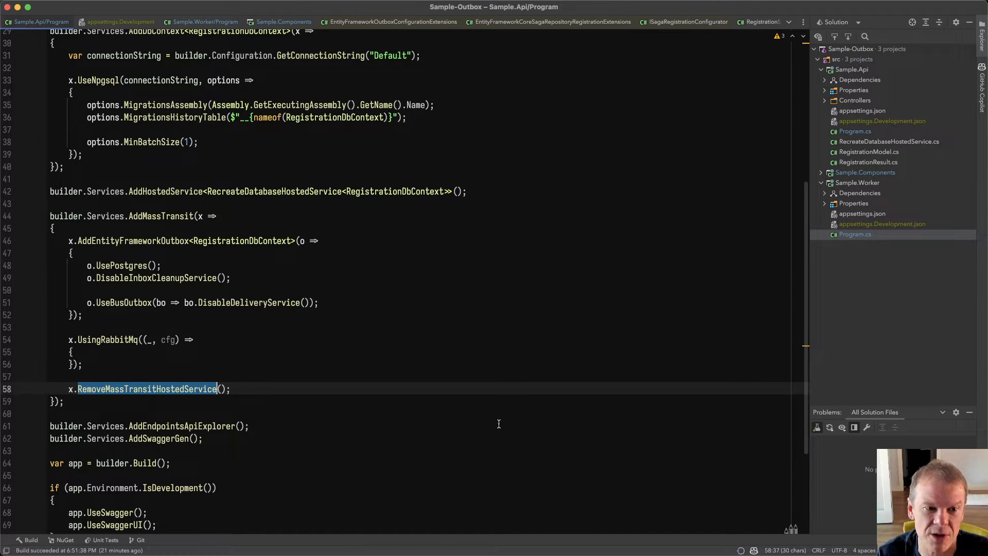
# Leave the AddMassTransit code in Sample.Api Program.cs and bring up DataGrip.
pyautogui.click(250, 426)
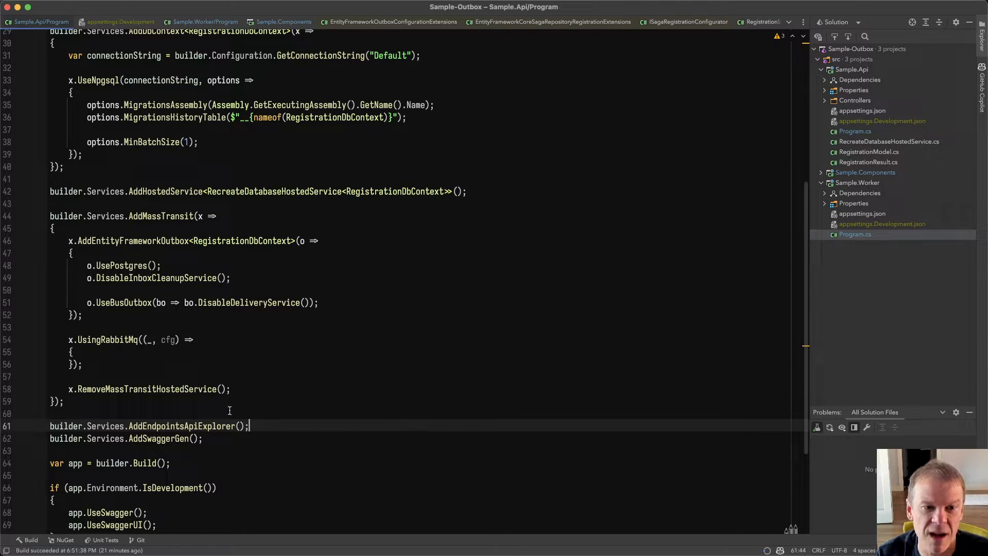
pyautogui.moveTo(182, 389)
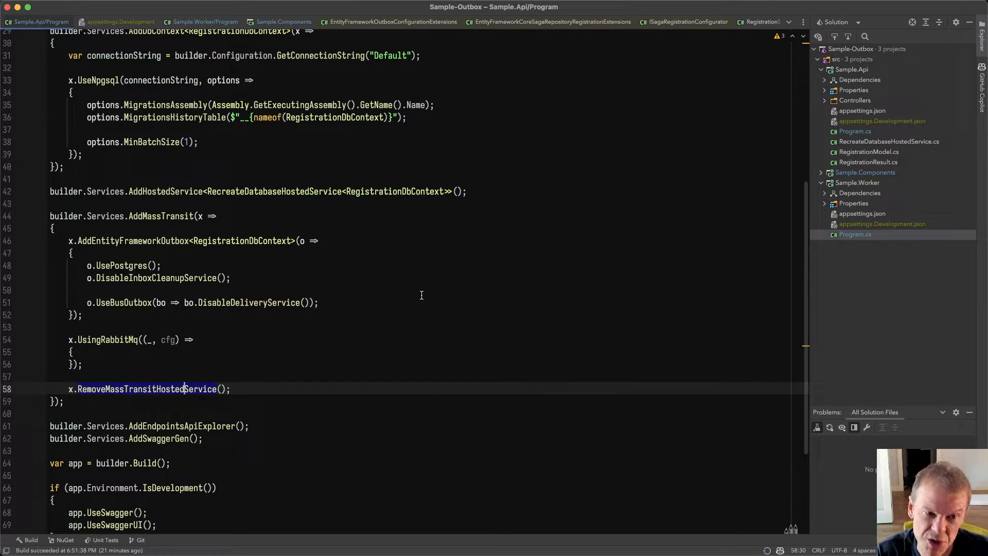
pyautogui.moveTo(397, 370)
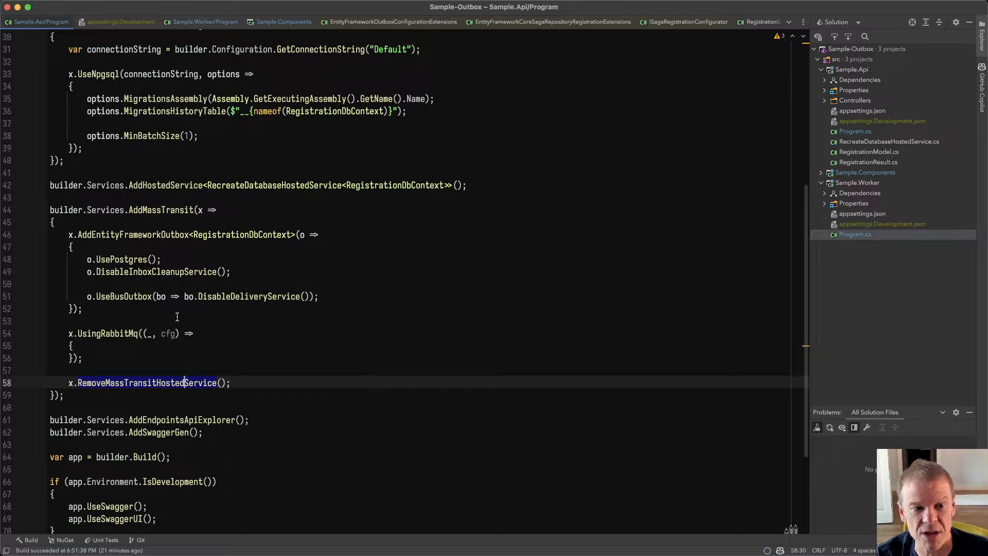
pyautogui.moveTo(334, 368)
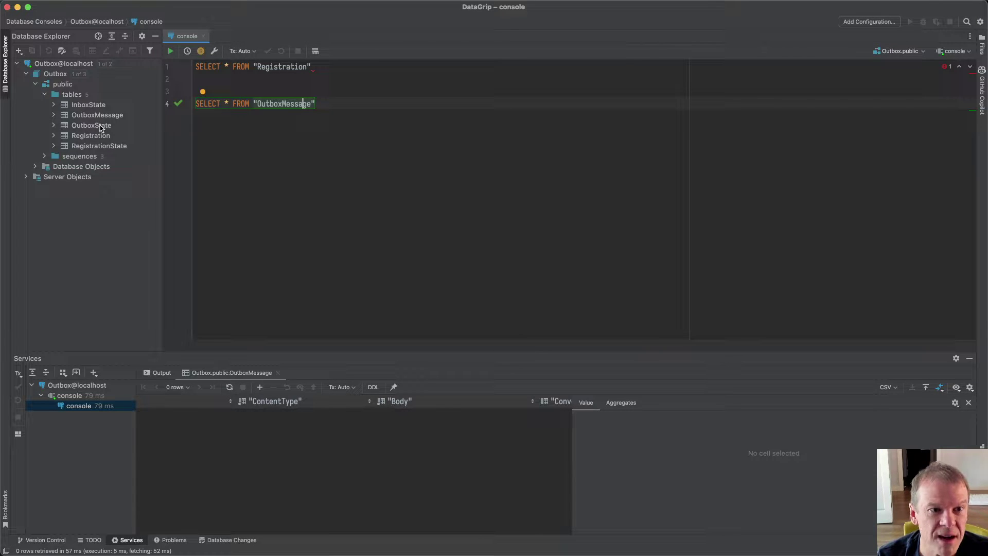
# Query the OutboxState and InboxState tables in the DataGrip console, both returning zero rows.
pyautogui.rightClick(90, 125)
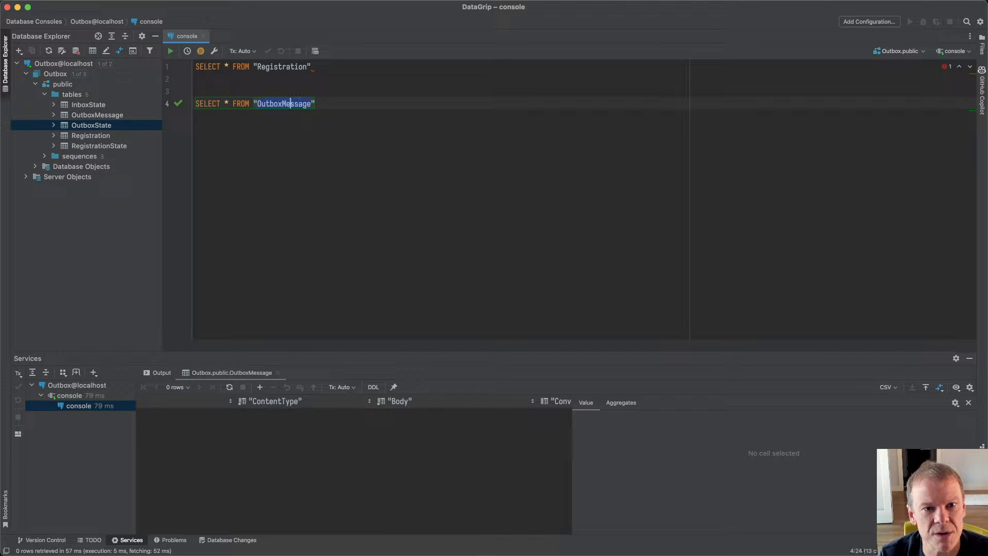
pyautogui.write('OutboxStat')
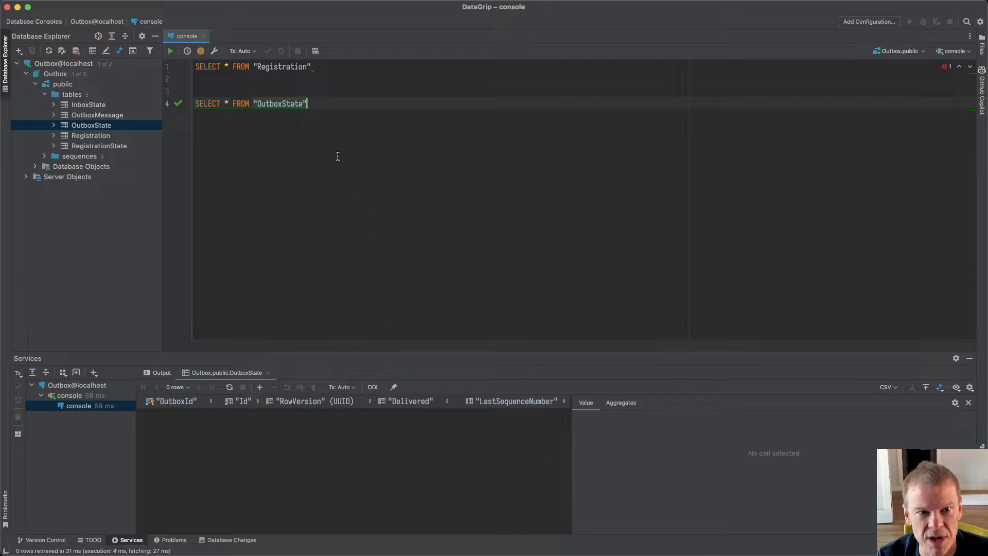
pyautogui.write('SELECT * FROM "InboxState')
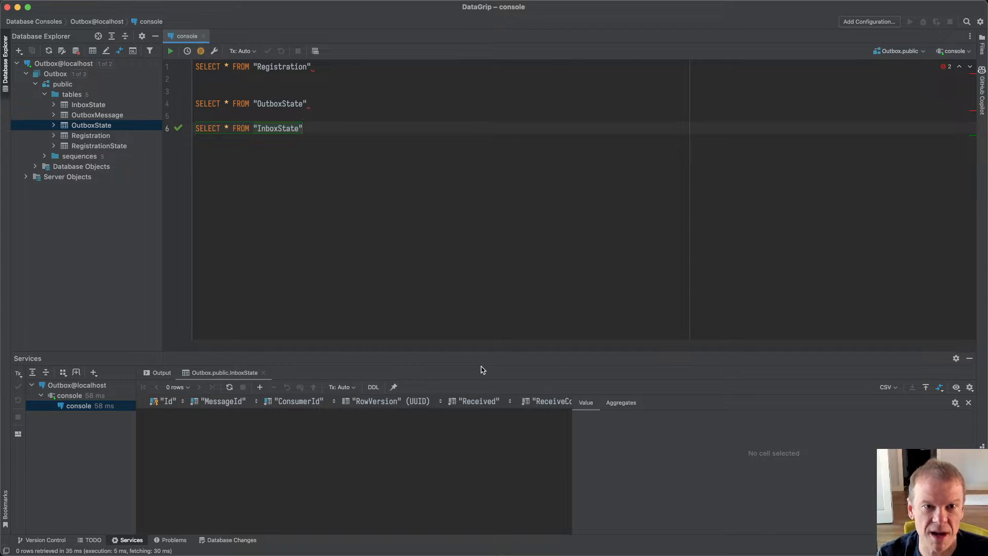
# Refresh the InboxState query and inspect the single row's Consumed and Delivered timestamps.
pyautogui.click(170, 51)
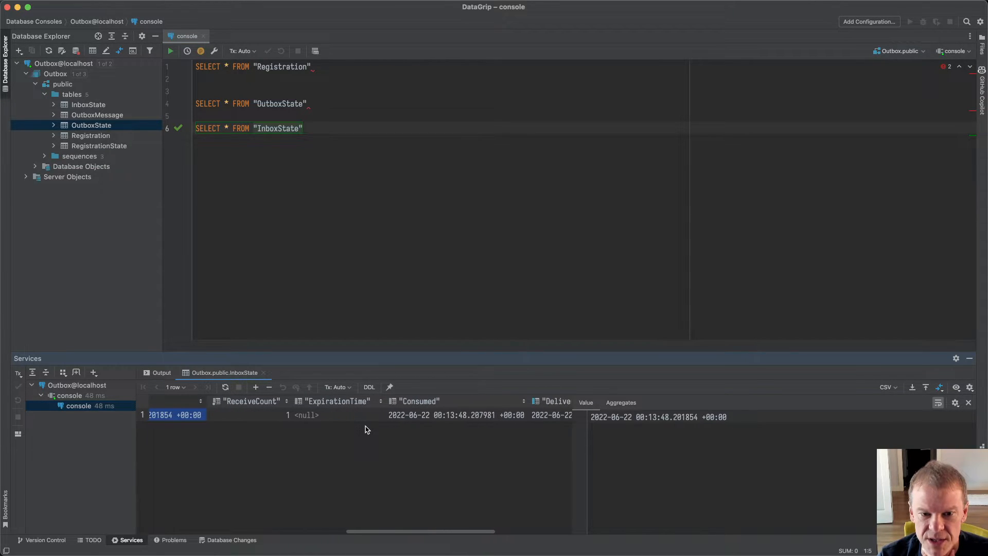
pyautogui.click(440, 414)
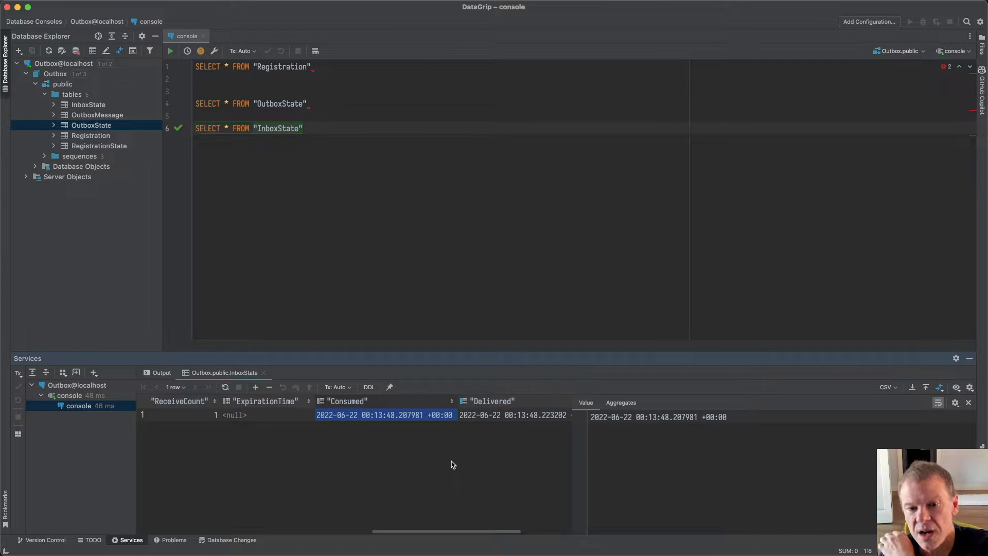
pyautogui.hscroll(3)
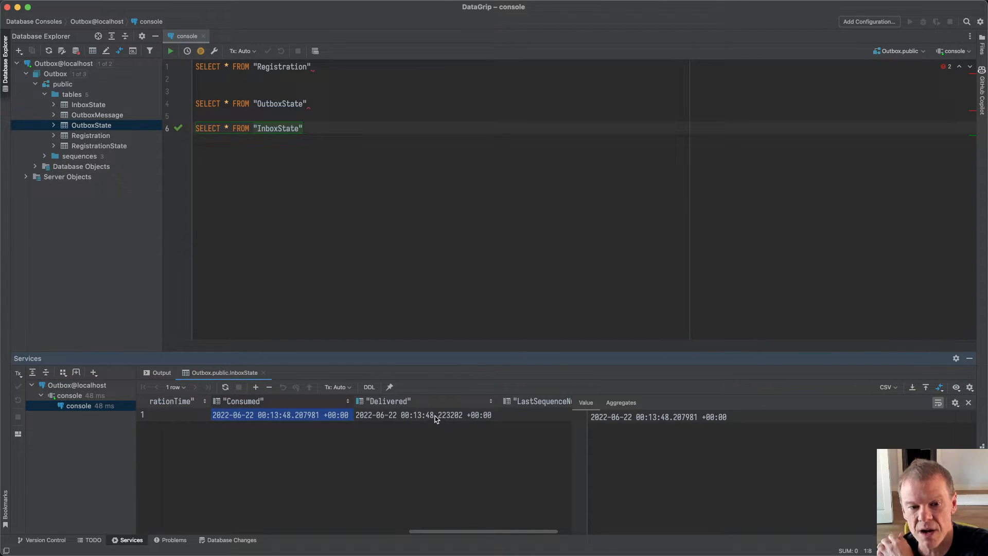
pyautogui.click(435, 415)
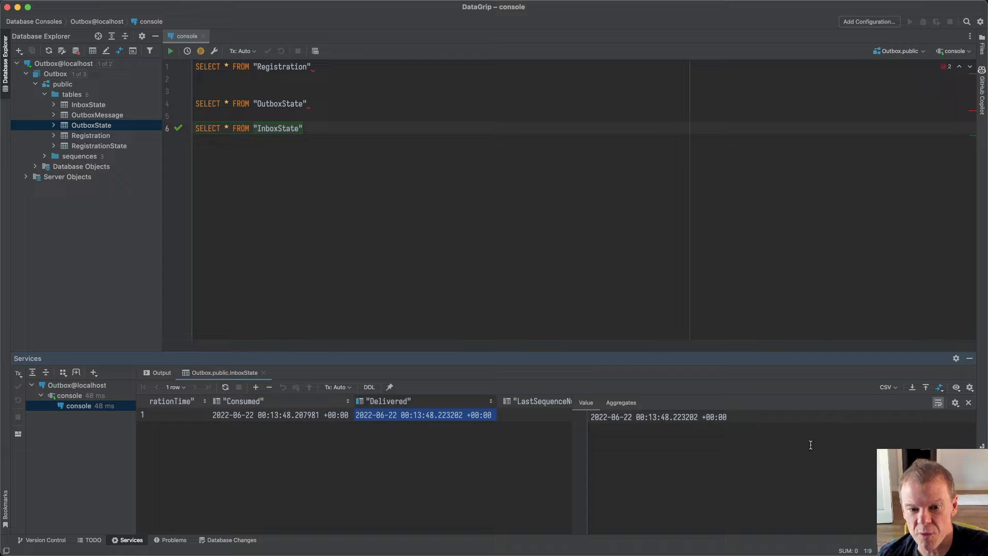
pyautogui.moveTo(809, 446)
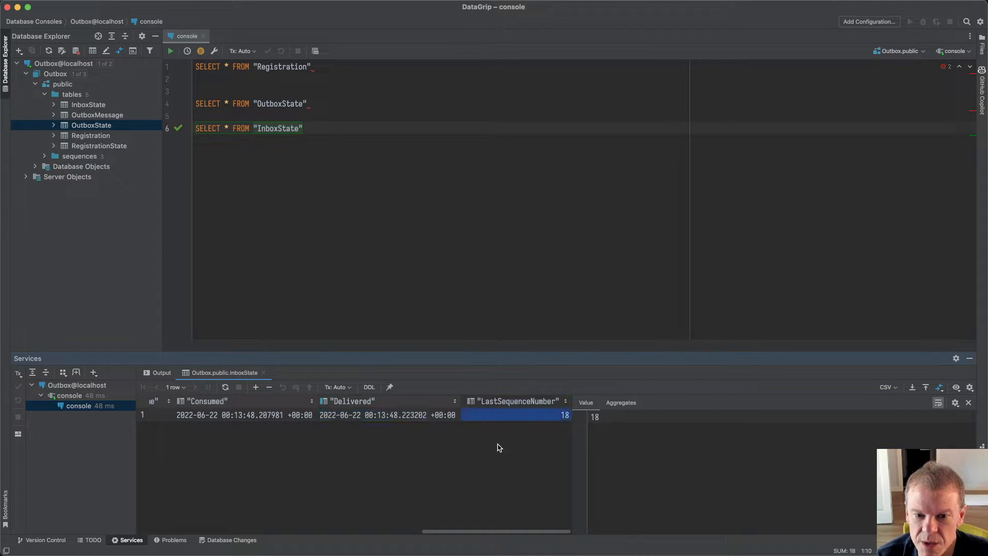
pyautogui.moveTo(506, 464)
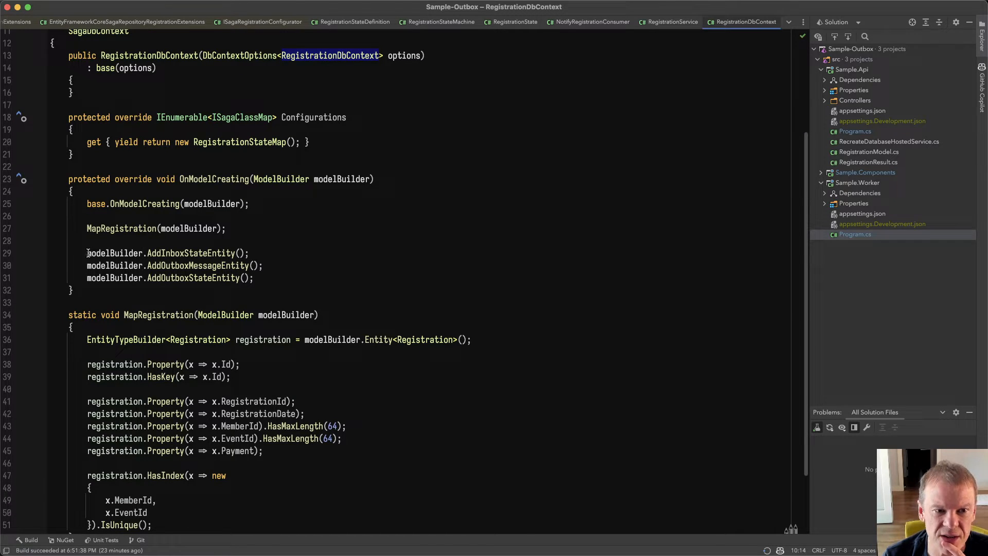
# Highlight the three inbox/outbox entity lines in RegistrationDbContext, then view Sample.Worker's Program.
pyautogui.moveTo(87, 252); pyautogui.dragTo(254, 277)
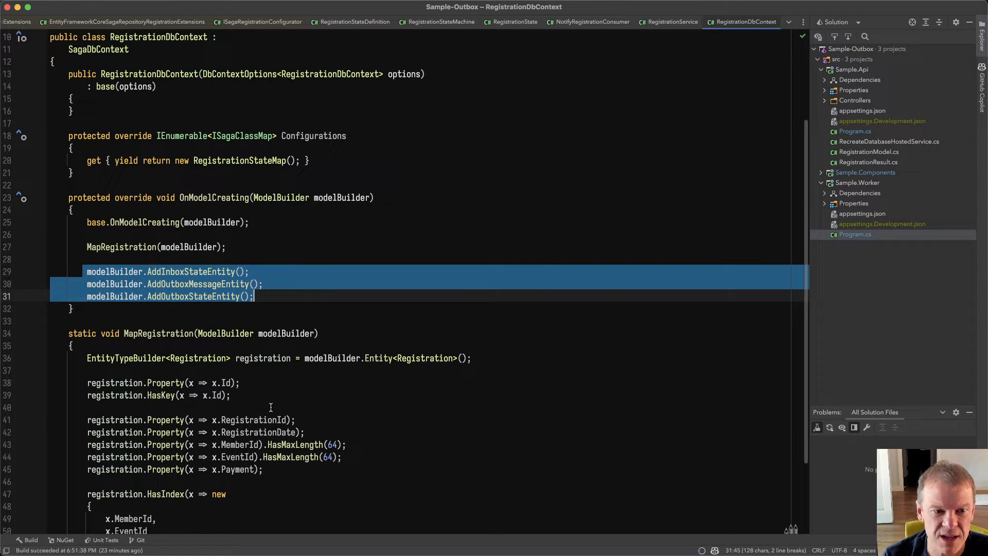
pyautogui.scroll(-3)
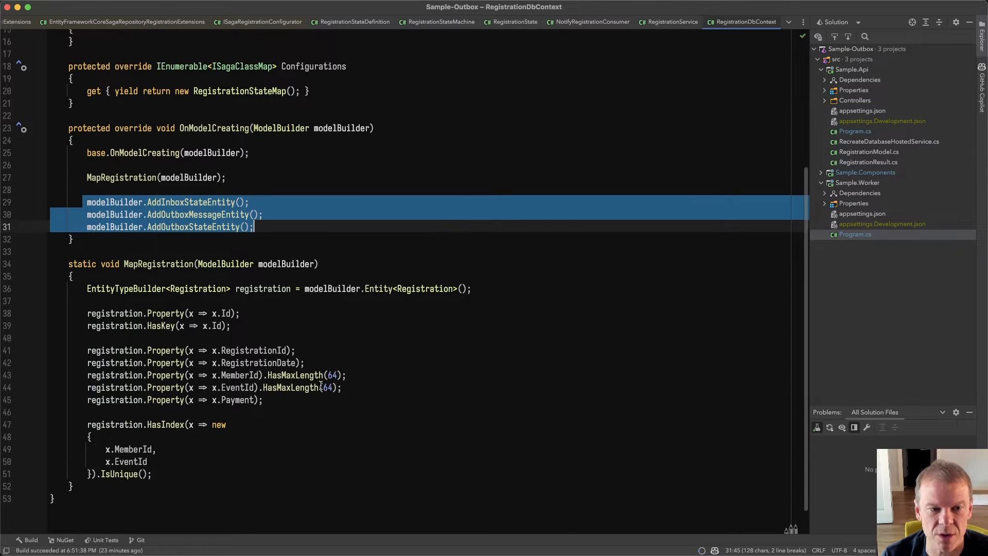
pyautogui.scroll(3)
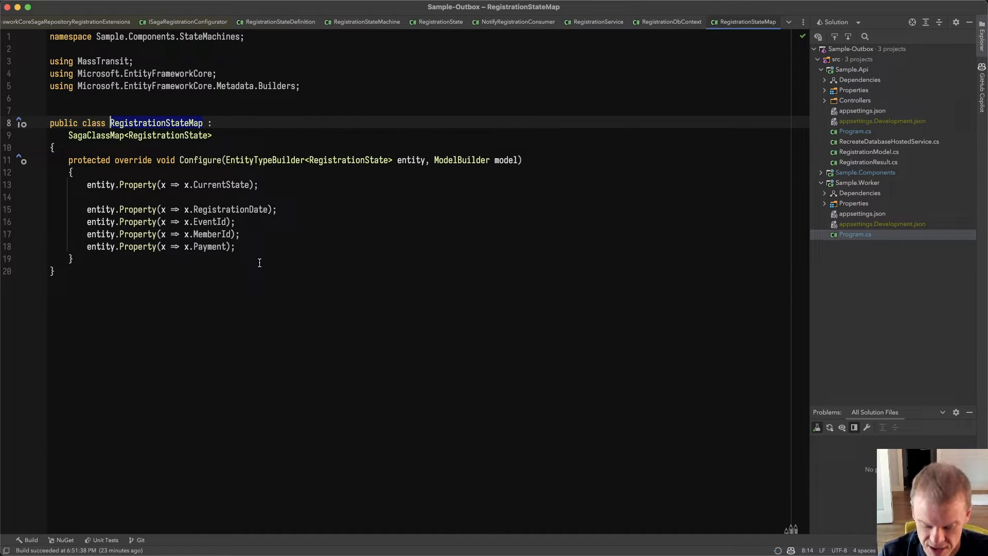
pyautogui.click(671, 22)
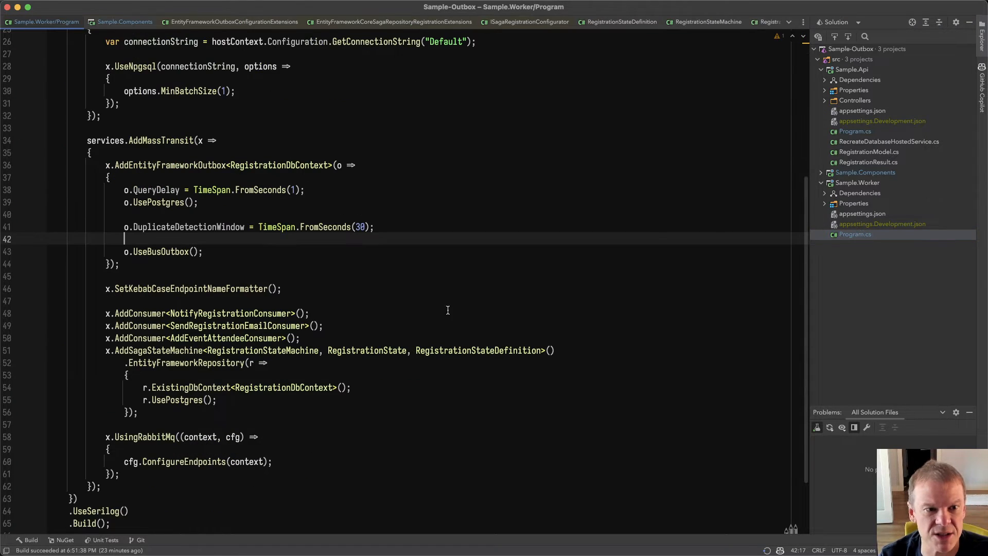
pyautogui.doubleClick(170, 165)
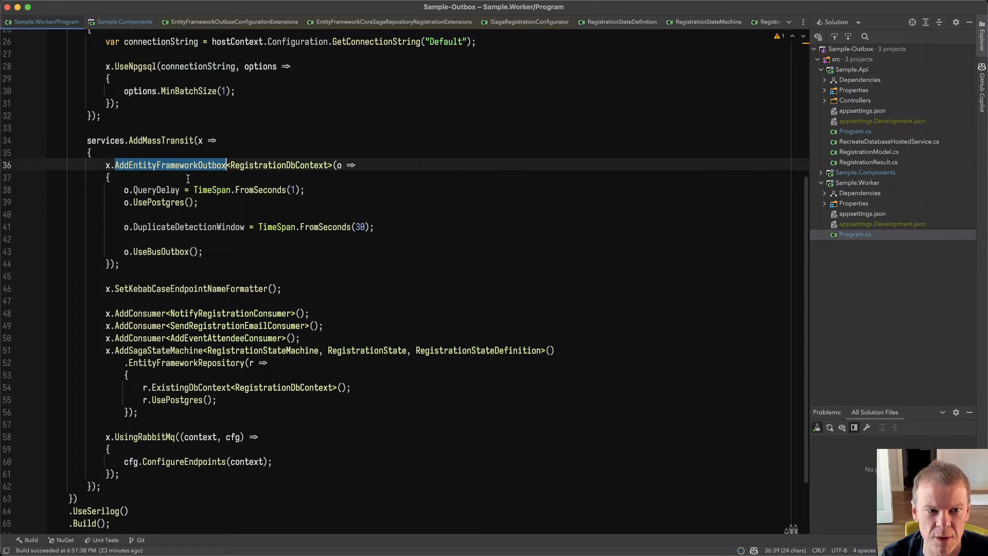
pyautogui.doubleClick(155, 190)
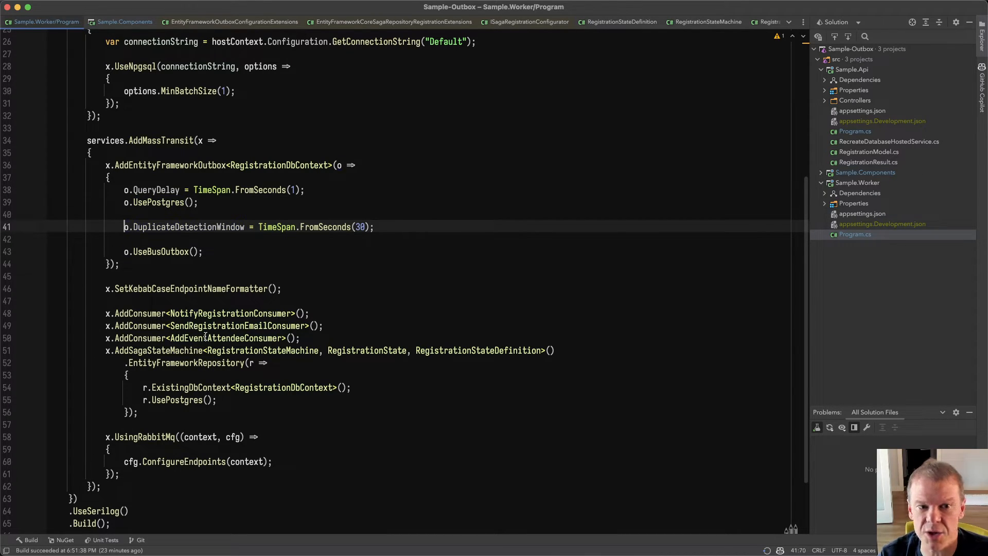
pyautogui.doubleClick(188, 227)
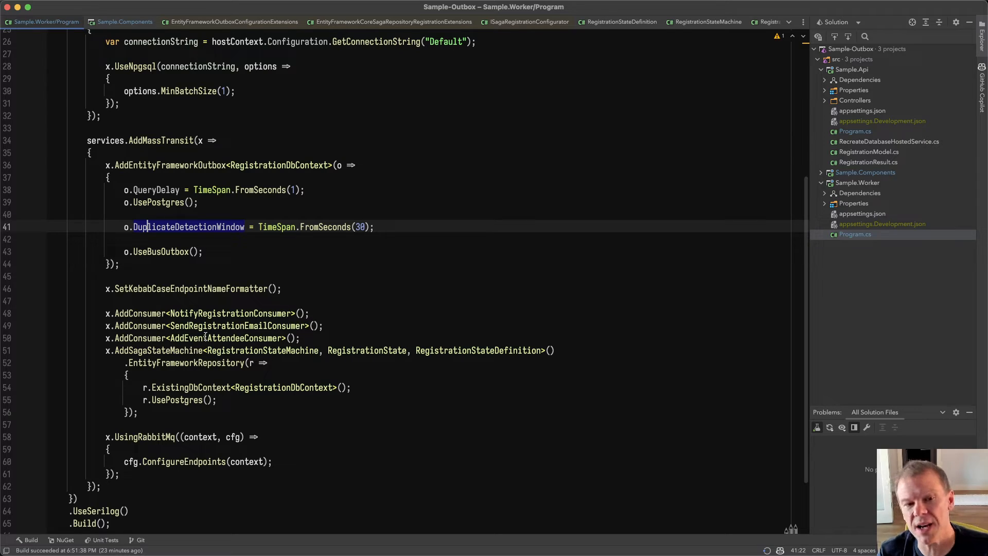